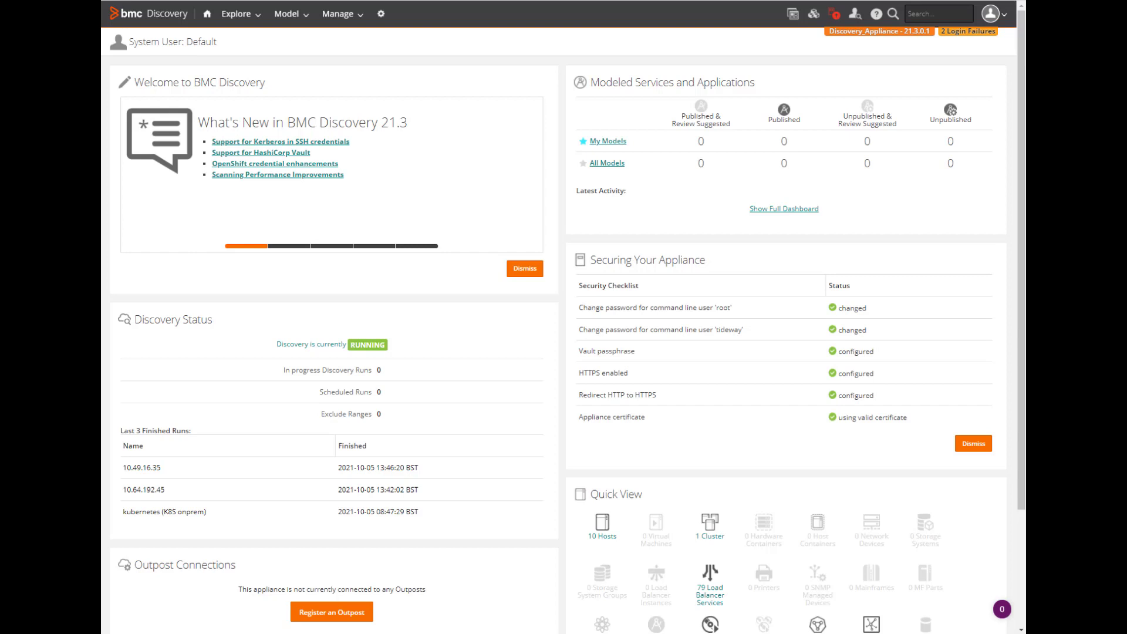
pyautogui.moveTo(419, 39)
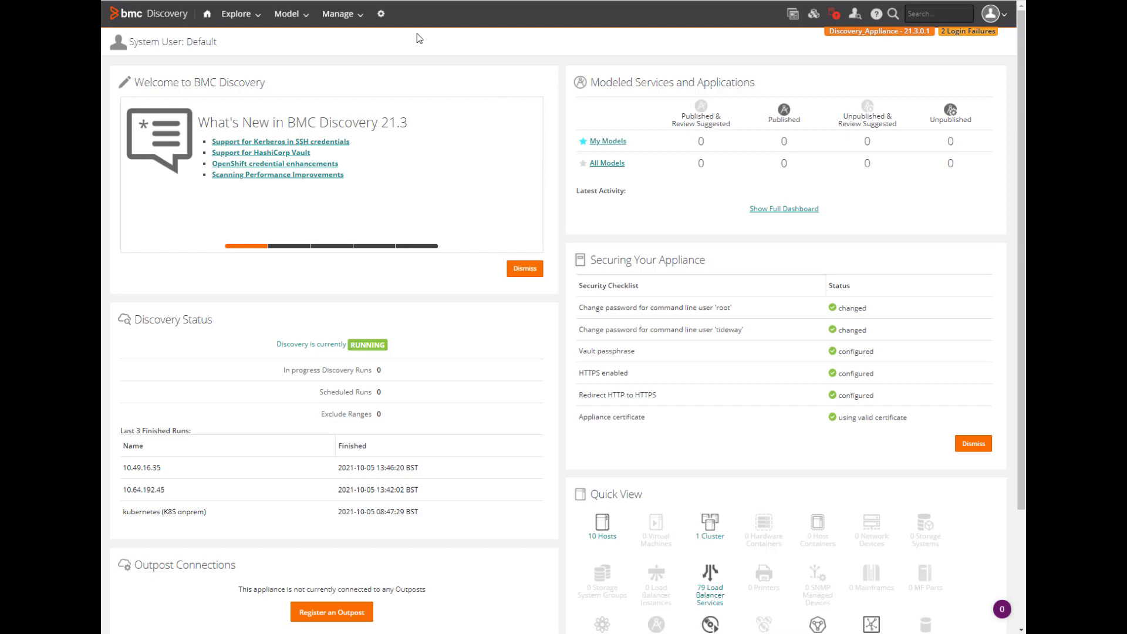
pyautogui.moveTo(381, 14)
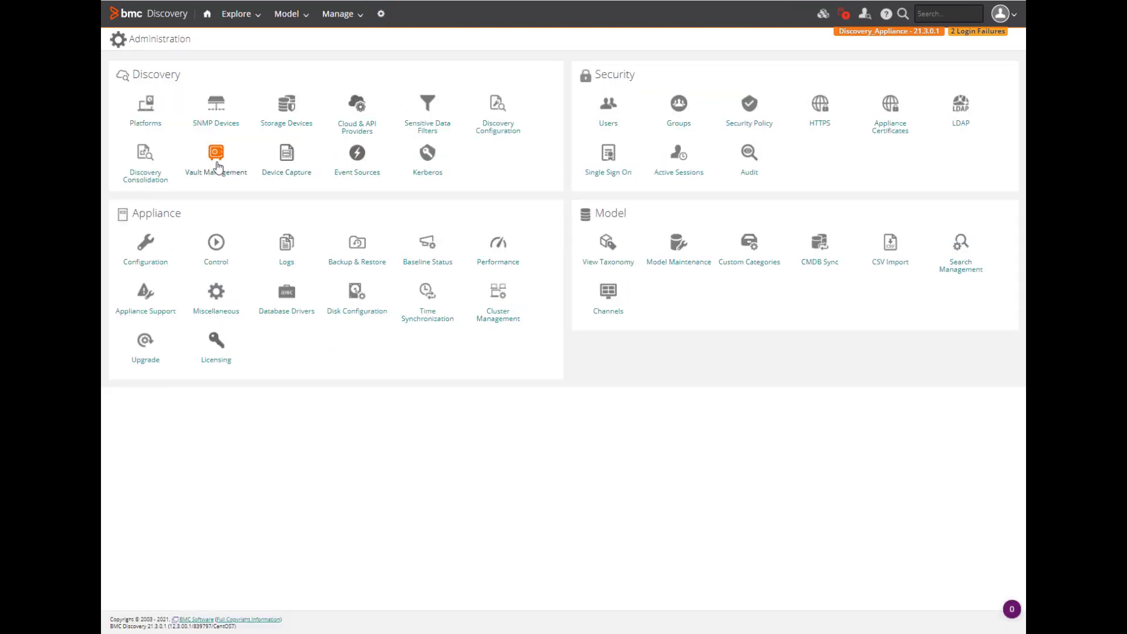
# Step: Open the HashiCorp Vault tab in Vault Management under Discovery
pyautogui.click(215, 158)
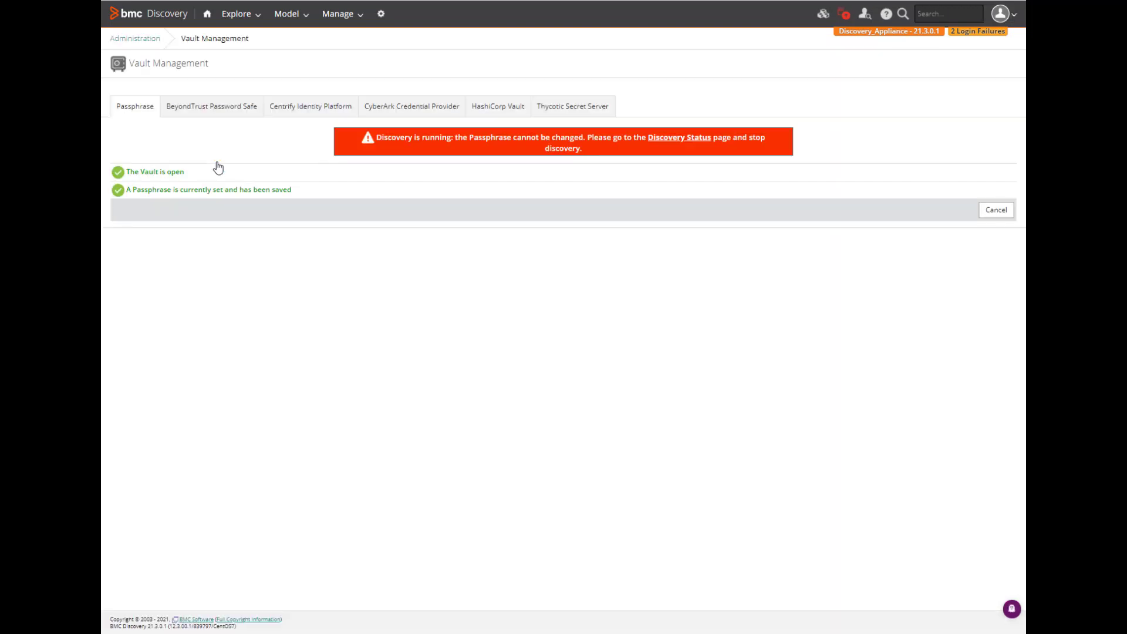
pyautogui.moveTo(497, 106)
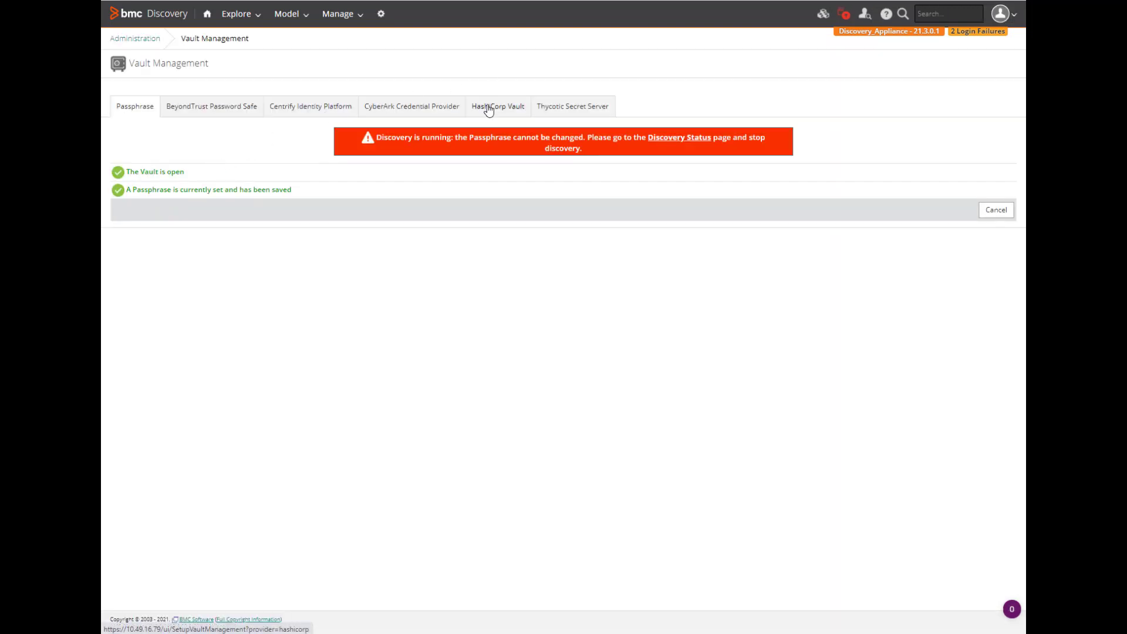
pyautogui.click(497, 106)
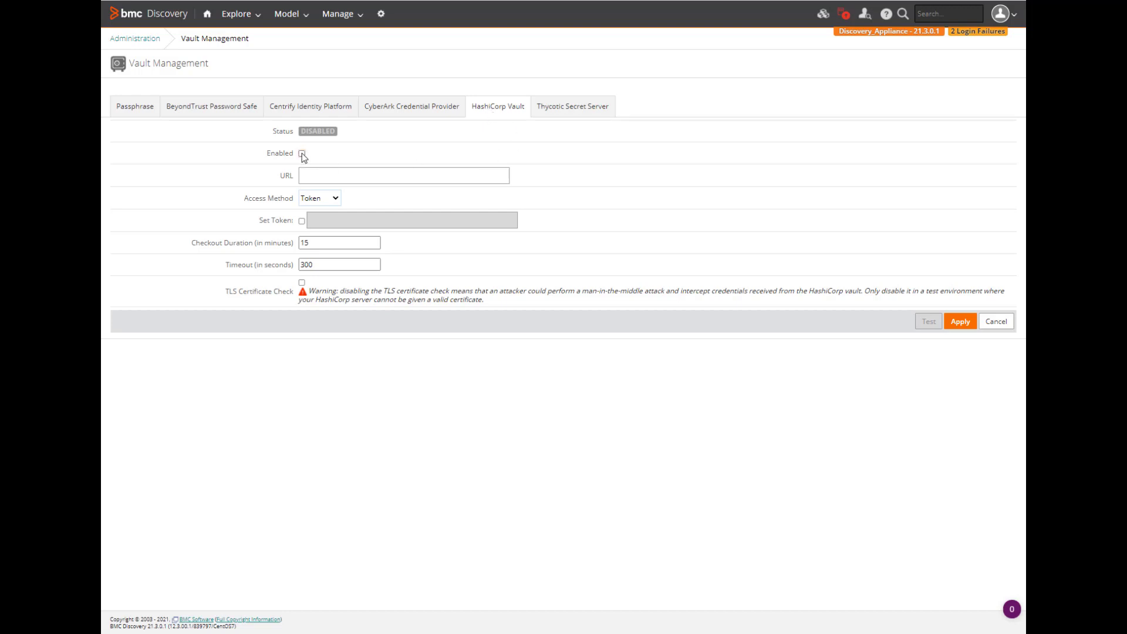
pyautogui.click(301, 153)
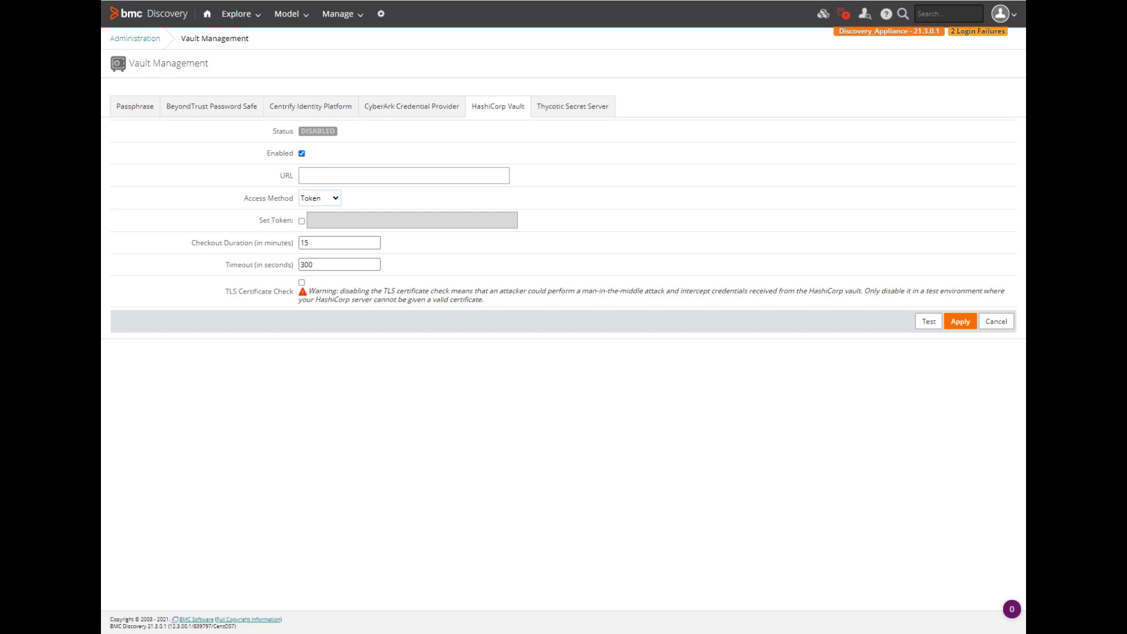
pyautogui.click(403, 176)
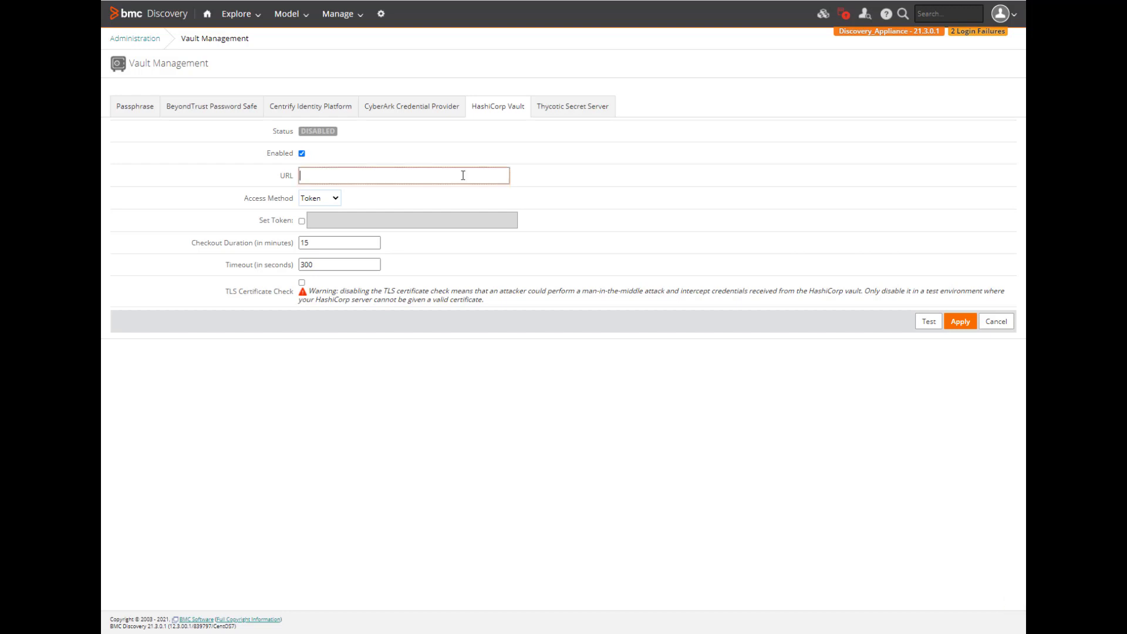
pyautogui.write('https://hashimoto.bmc.com:8200')
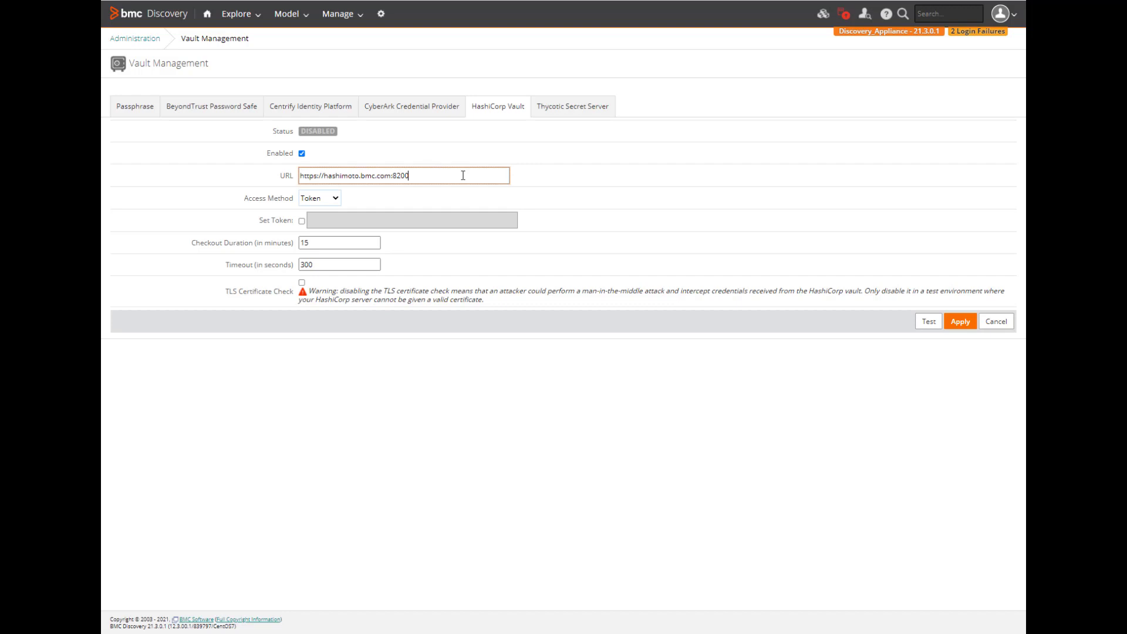
pyautogui.click(320, 198)
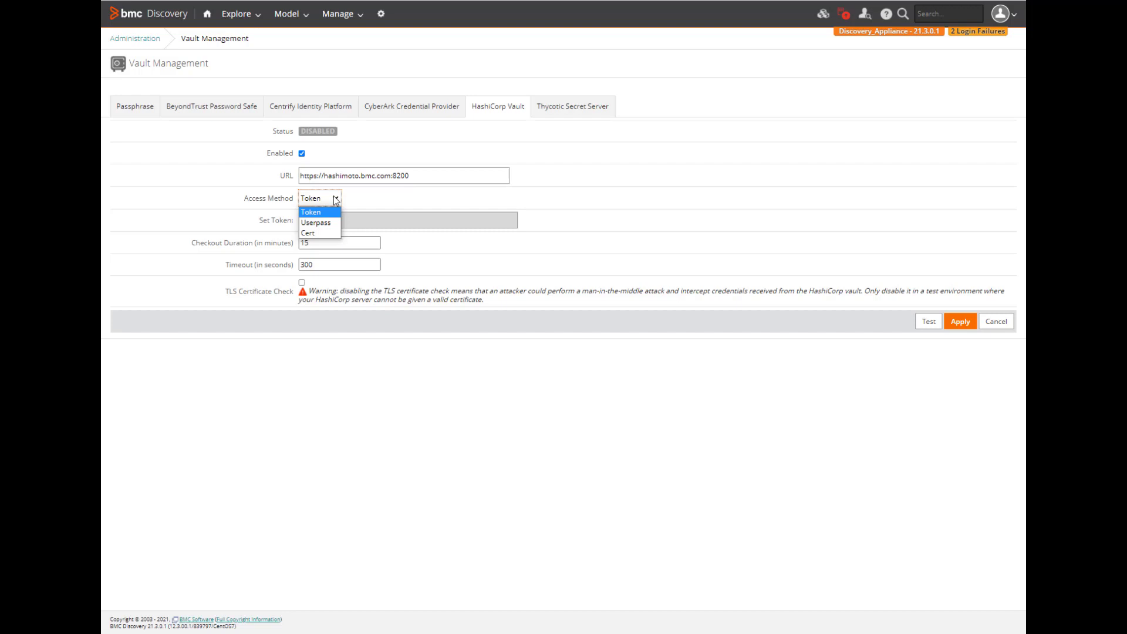
pyautogui.moveTo(334, 211)
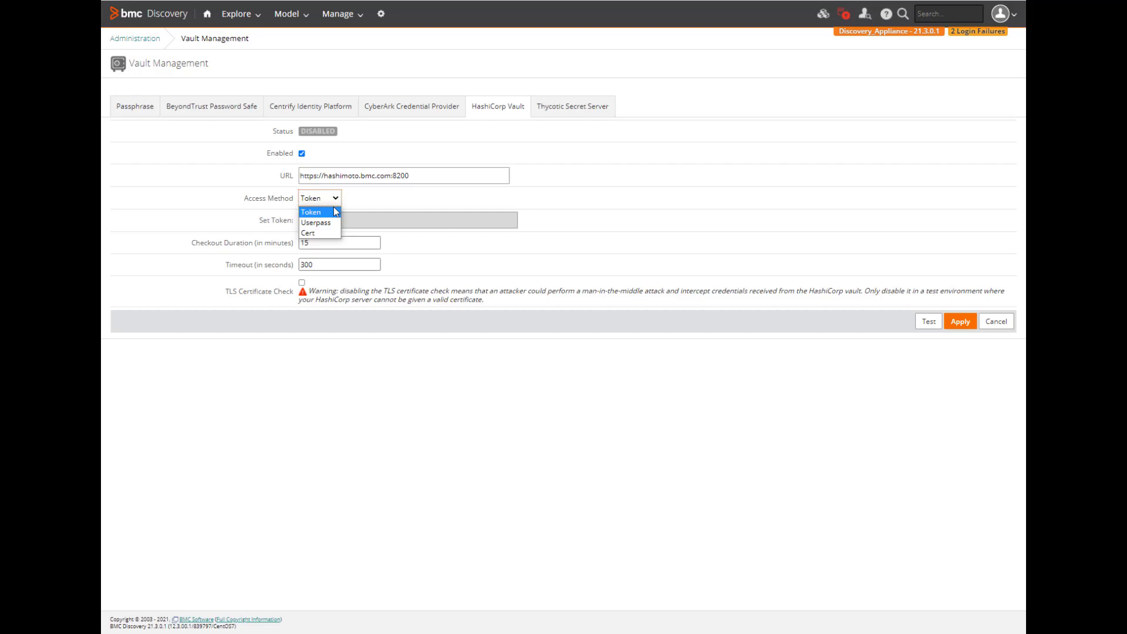
# Step: Set the access method to Userpass with username webapi and a password
pyautogui.click(315, 222)
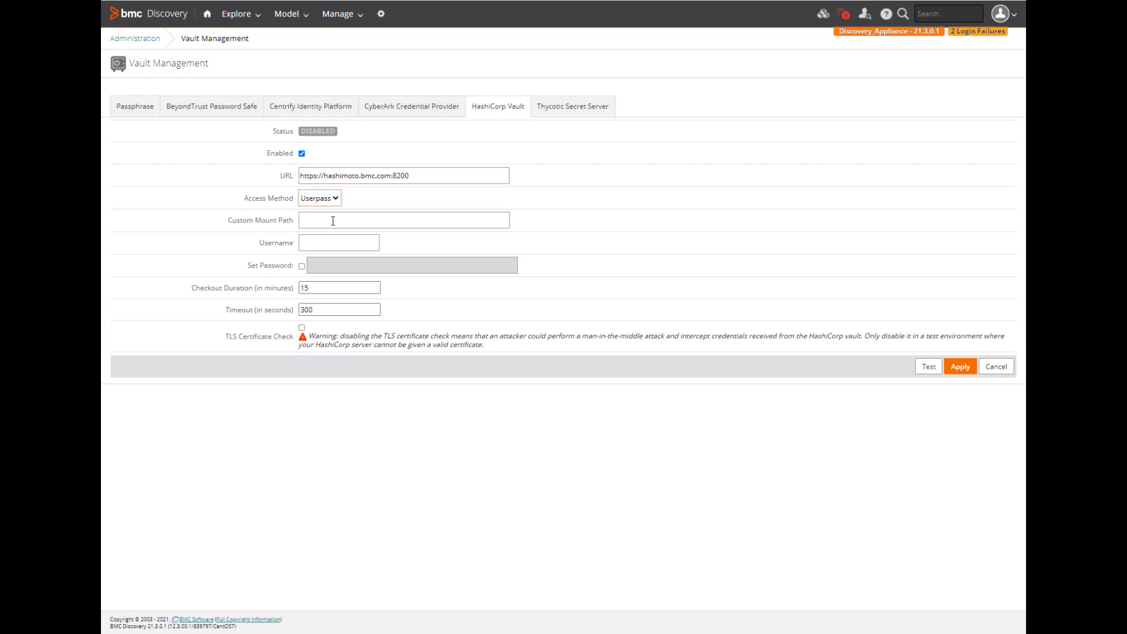
pyautogui.click(403, 220)
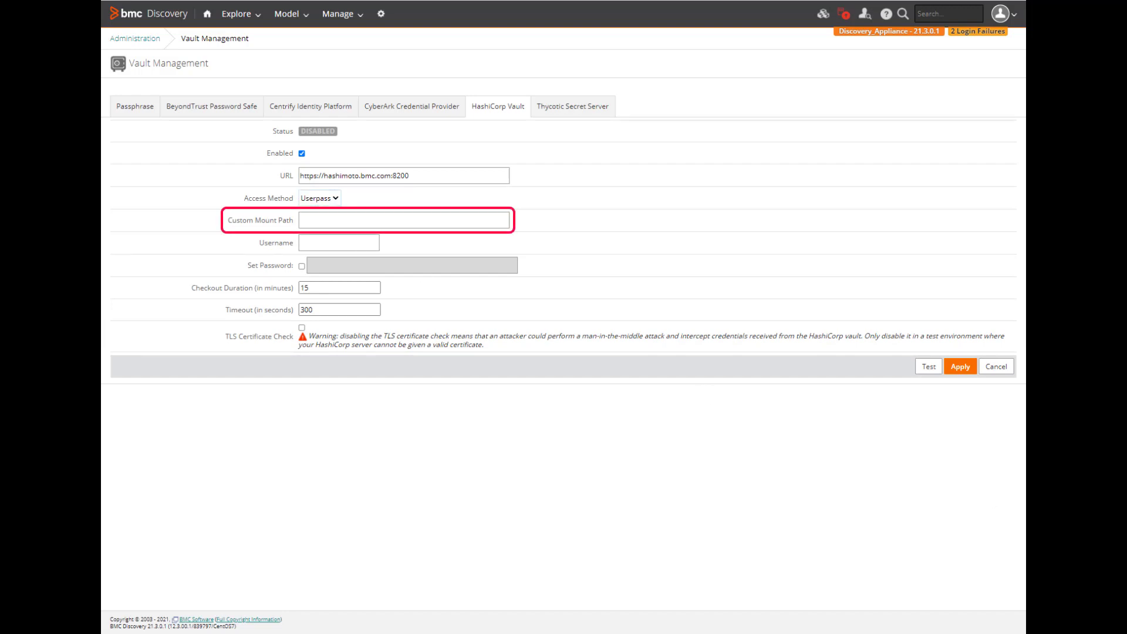
pyautogui.moveTo(339, 242)
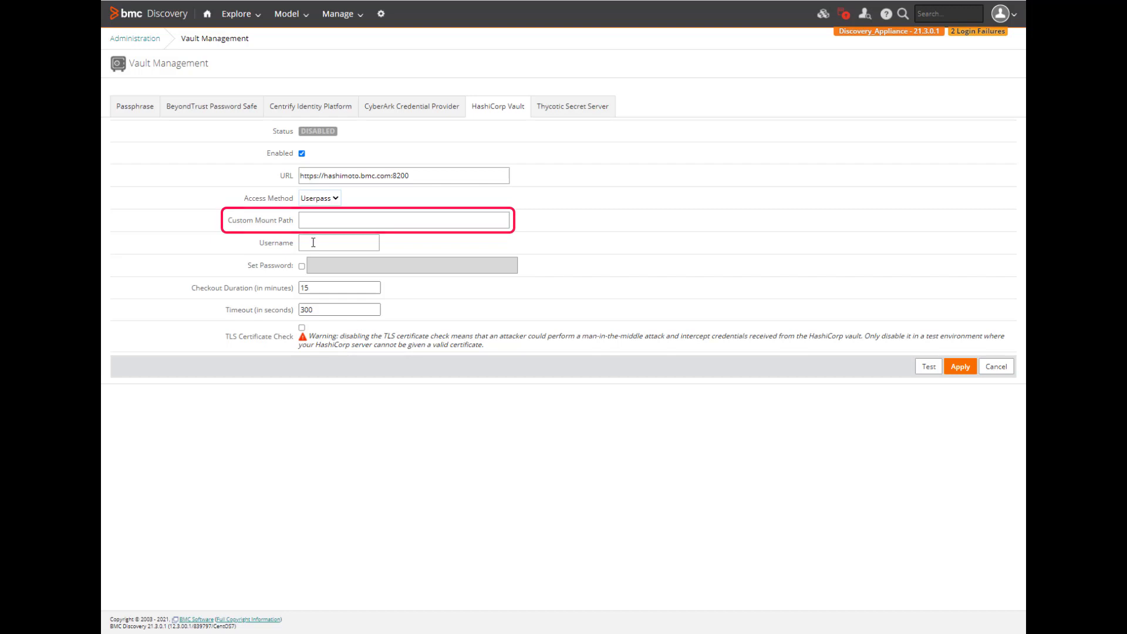
pyautogui.click(338, 243)
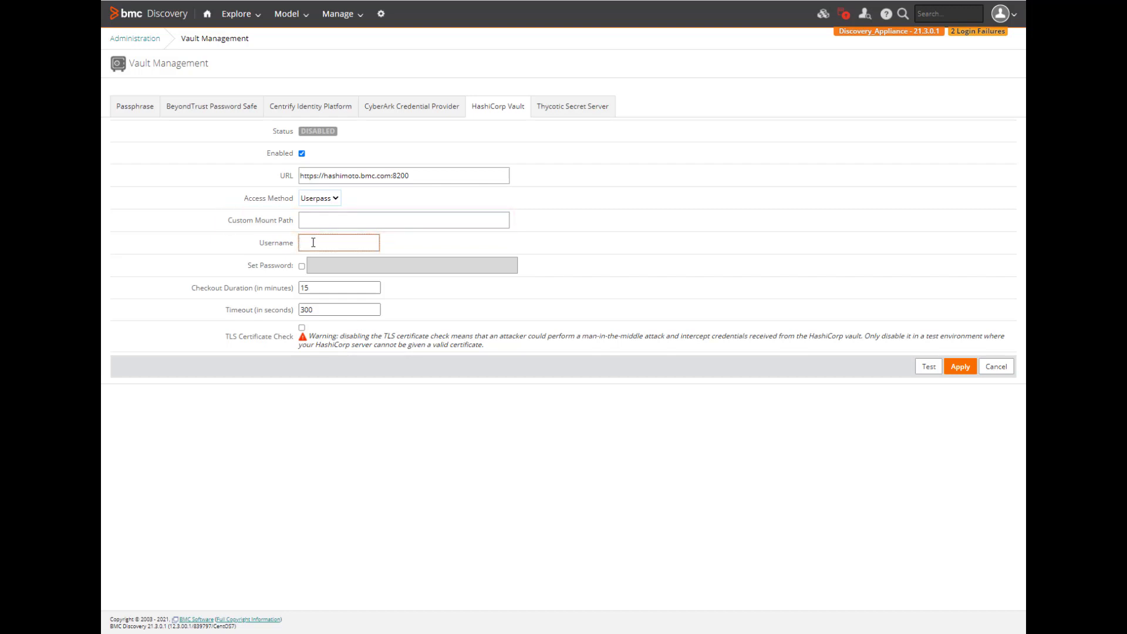
pyautogui.write('webapi')
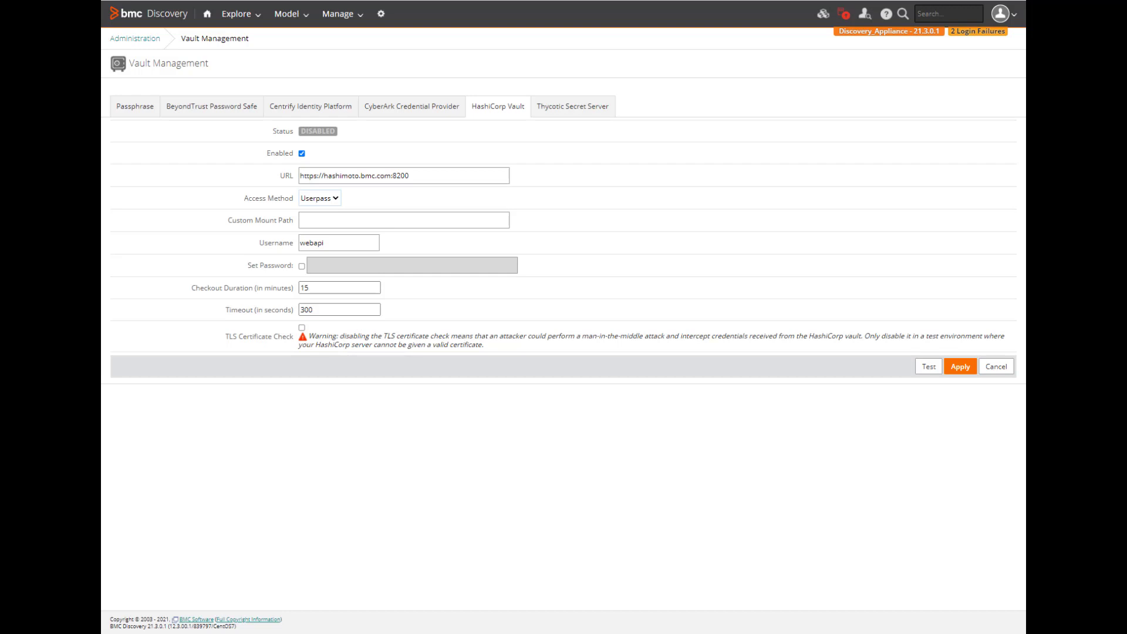
pyautogui.click(301, 266)
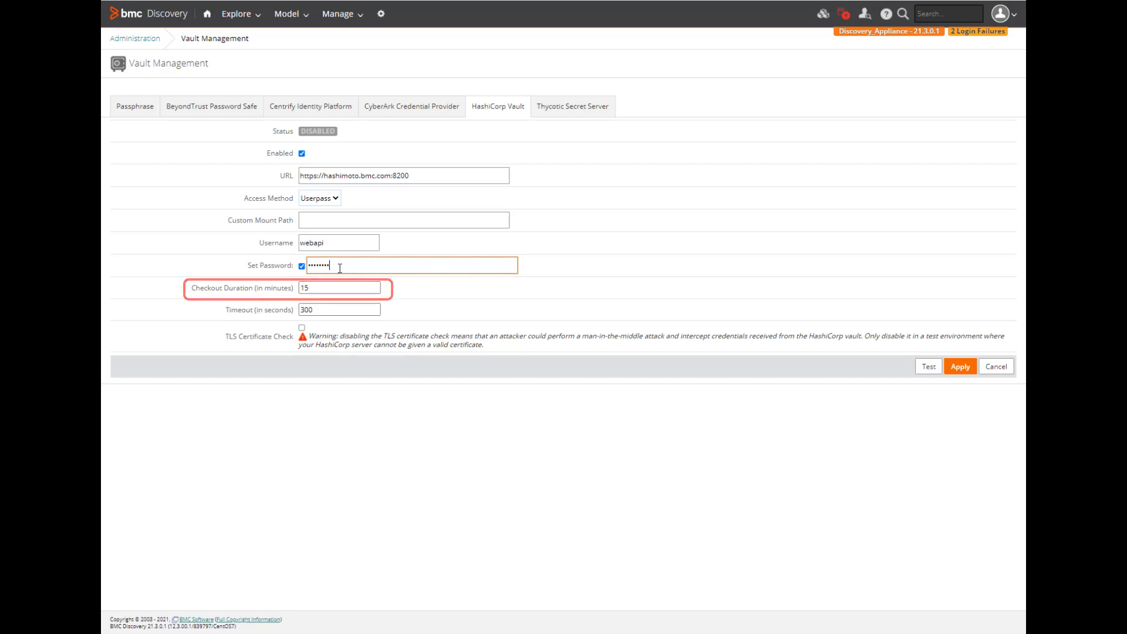
pyautogui.click(339, 310)
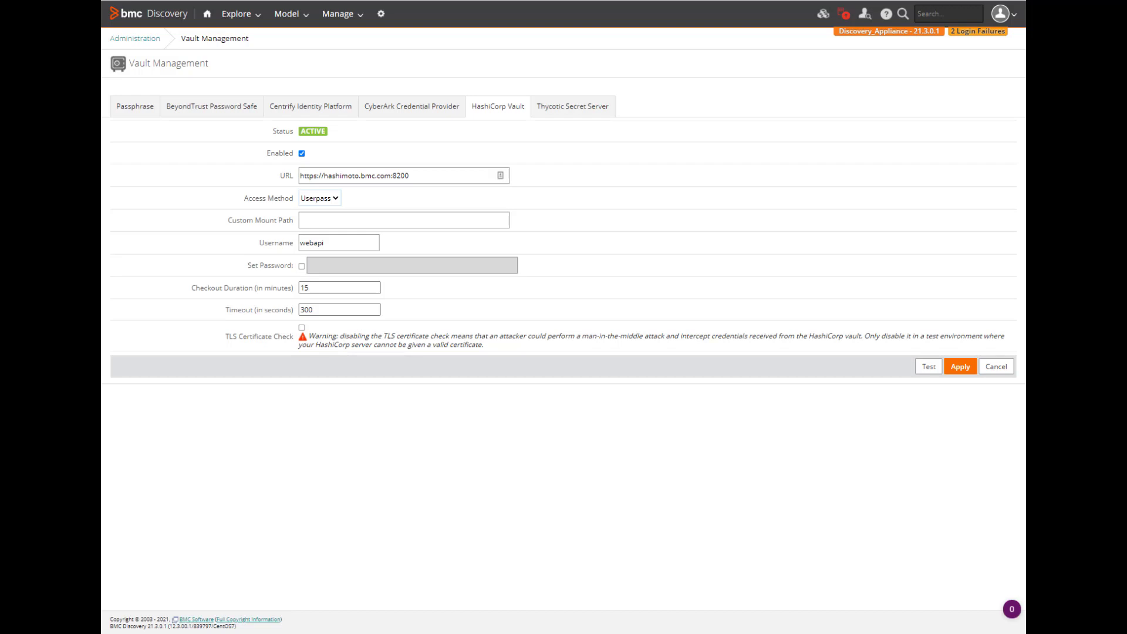
# Step: Apply the HashiCorp Vault settings and run a connection test until it reports Test OK
pyautogui.click(928, 367)
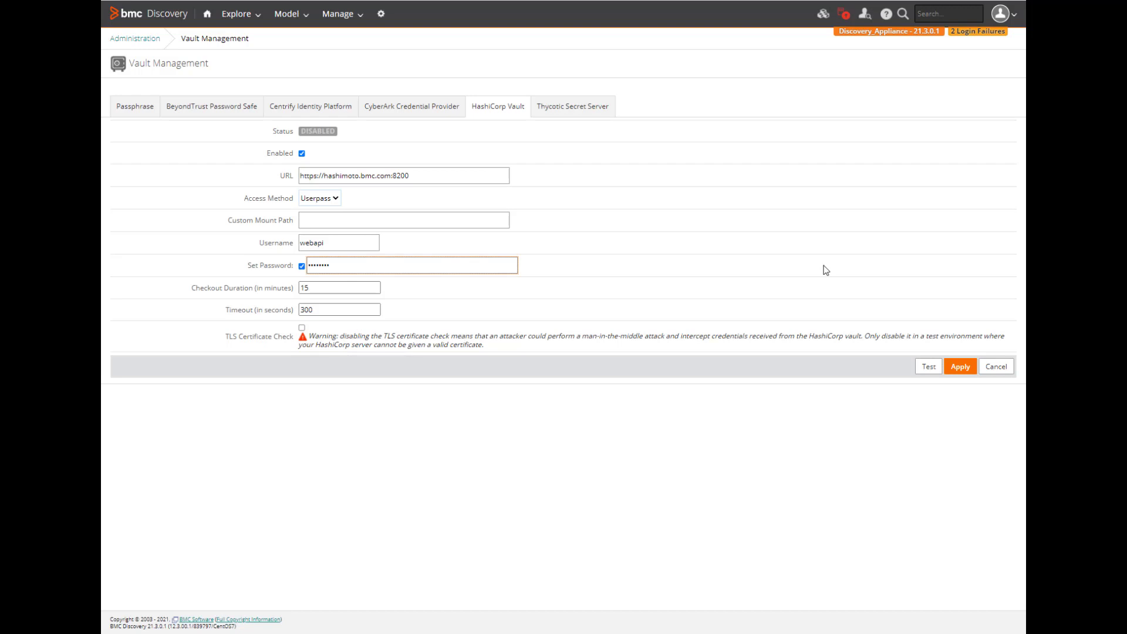
pyautogui.moveTo(960, 367)
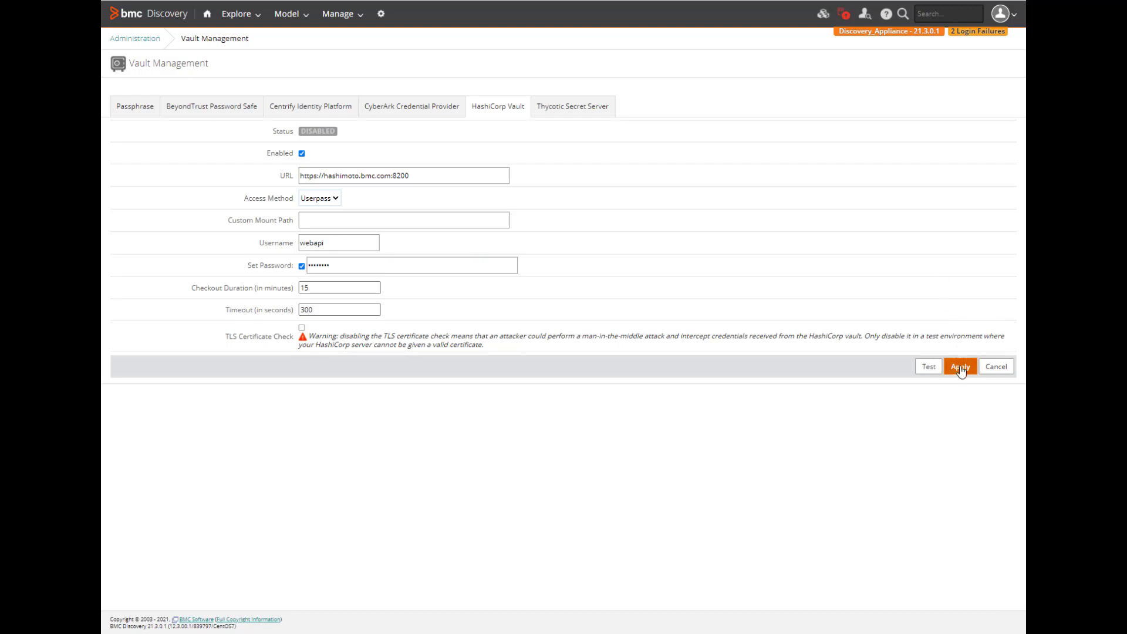
pyautogui.click(960, 367)
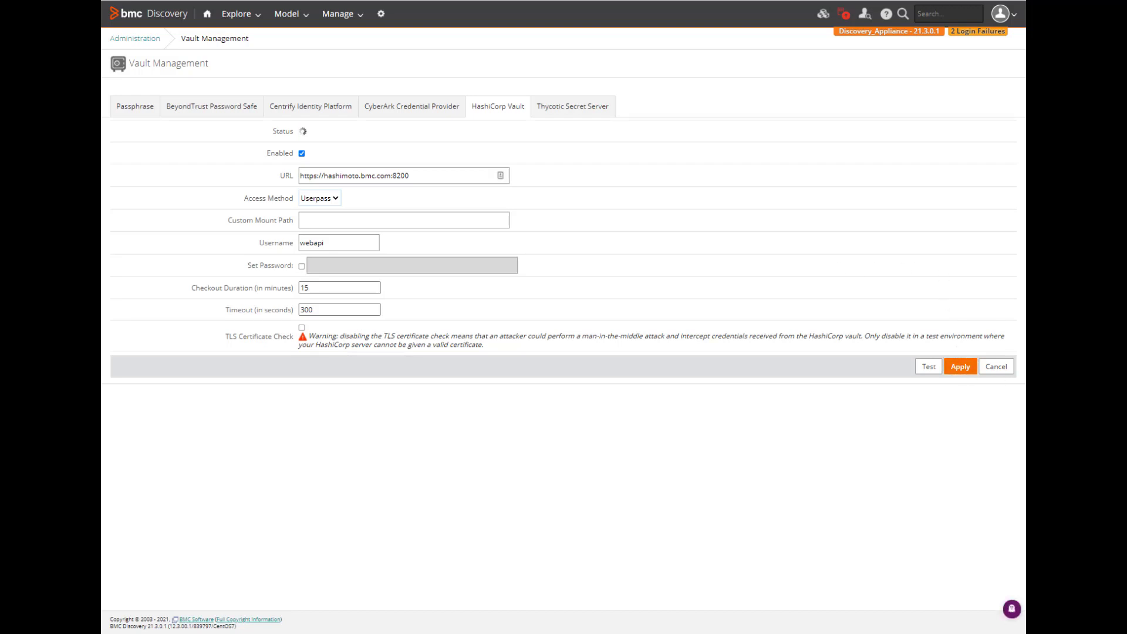
pyautogui.click(960, 367)
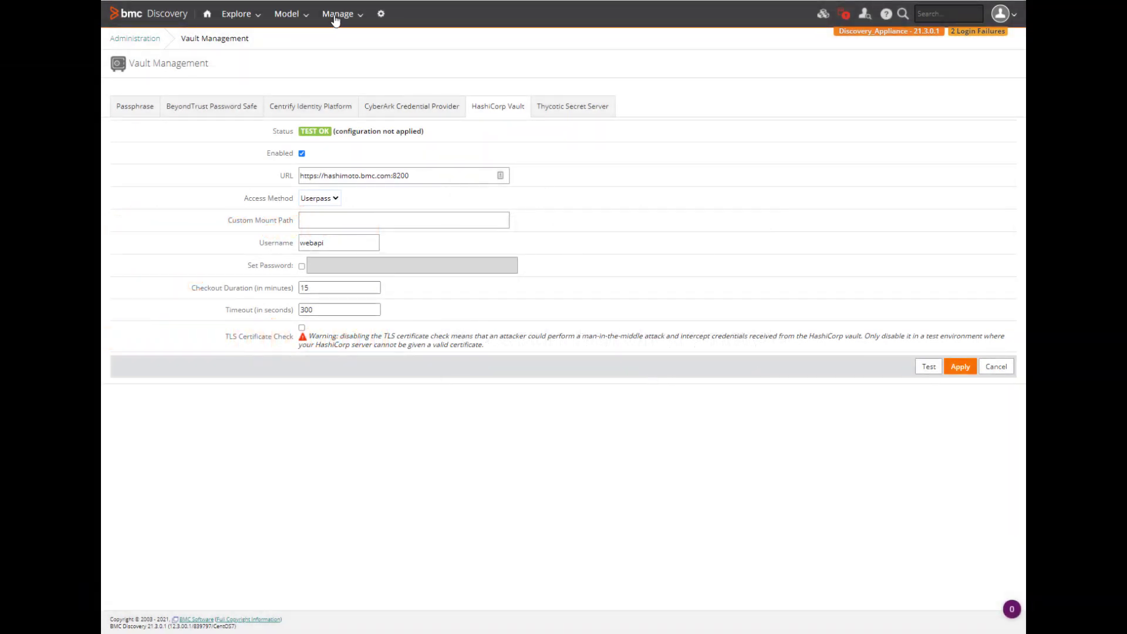
# Step: Start a new SSH credential labelled 'SSH credential from HashiCorp vault'
pyautogui.click(337, 13)
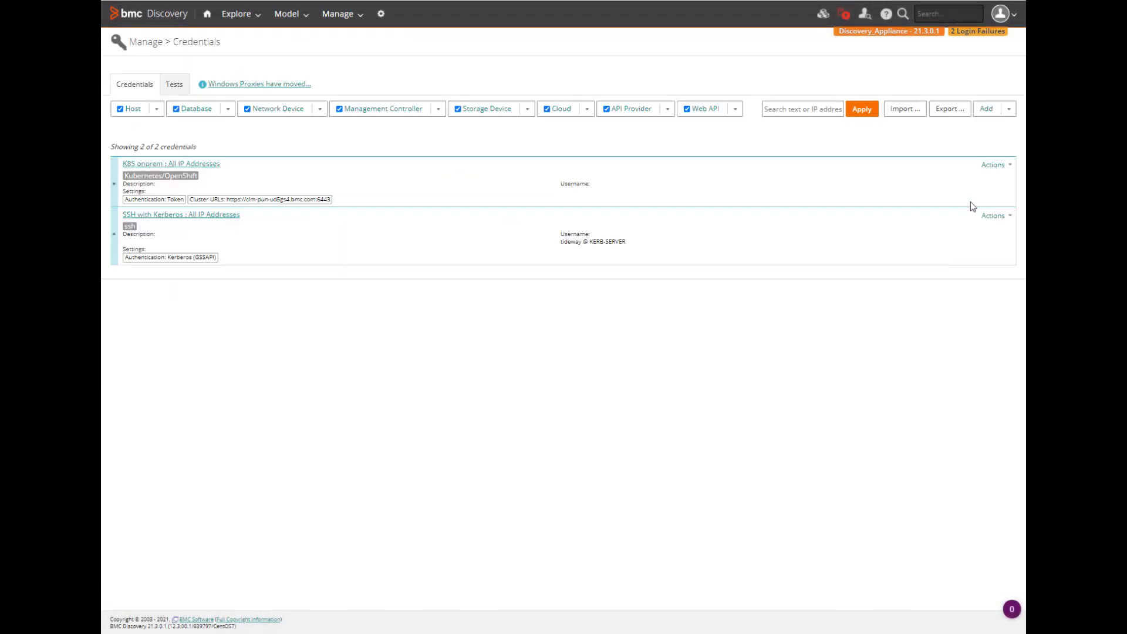
pyautogui.click(987, 109)
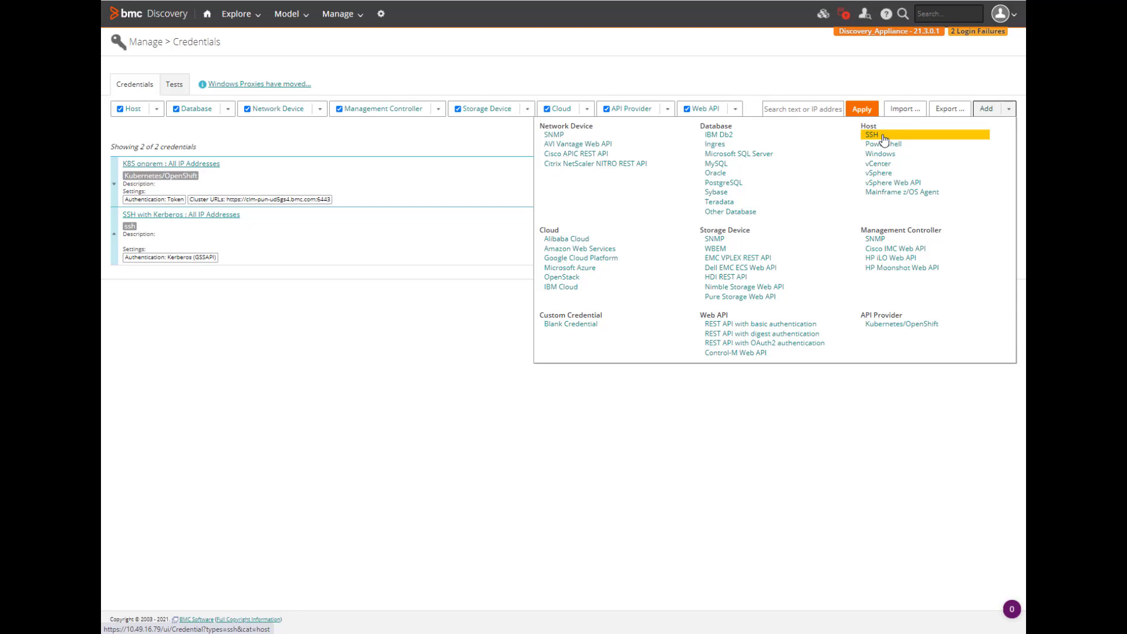
pyautogui.click(872, 135)
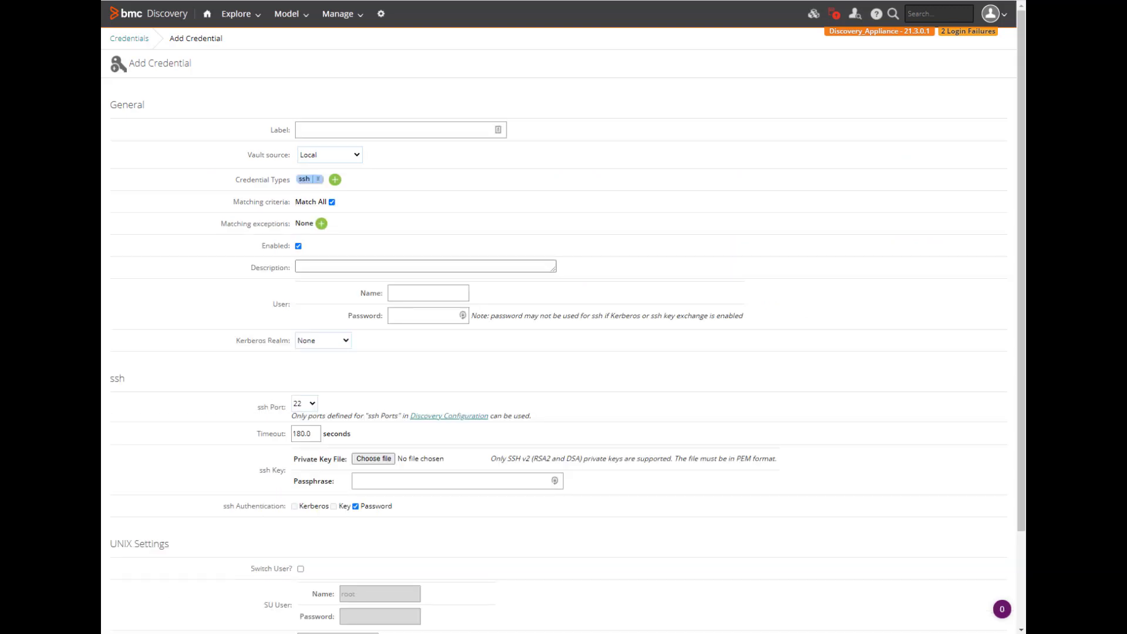
pyautogui.write('SSH credential from HashiCorp vault')
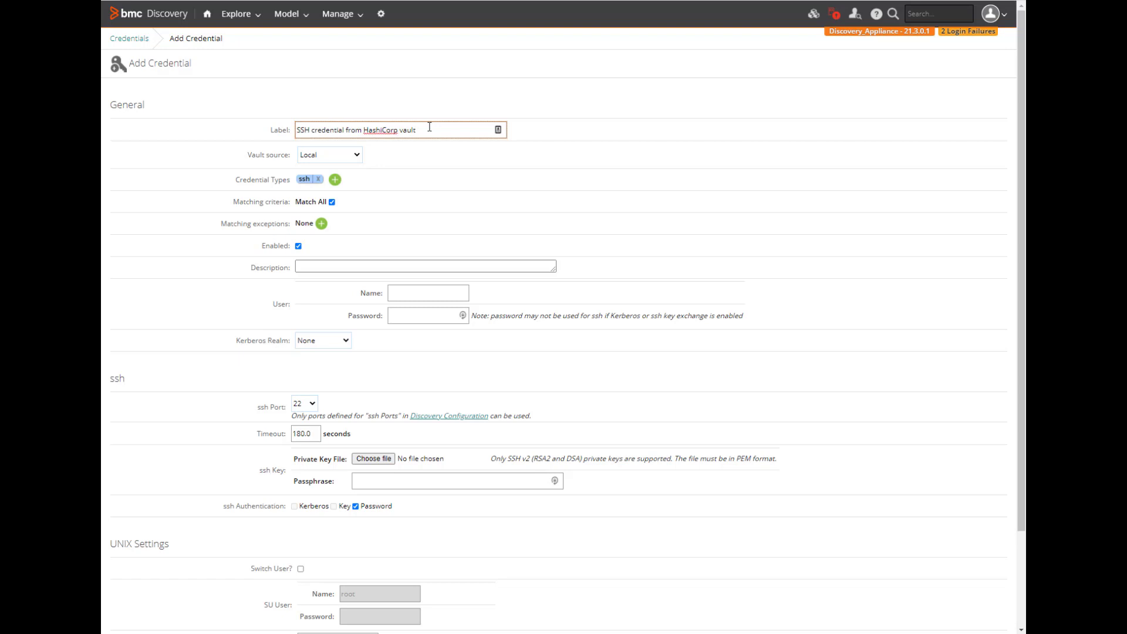
# Step: Source the credential from HashiCorp Vault, with the matching description and kv key root
pyautogui.click(329, 154)
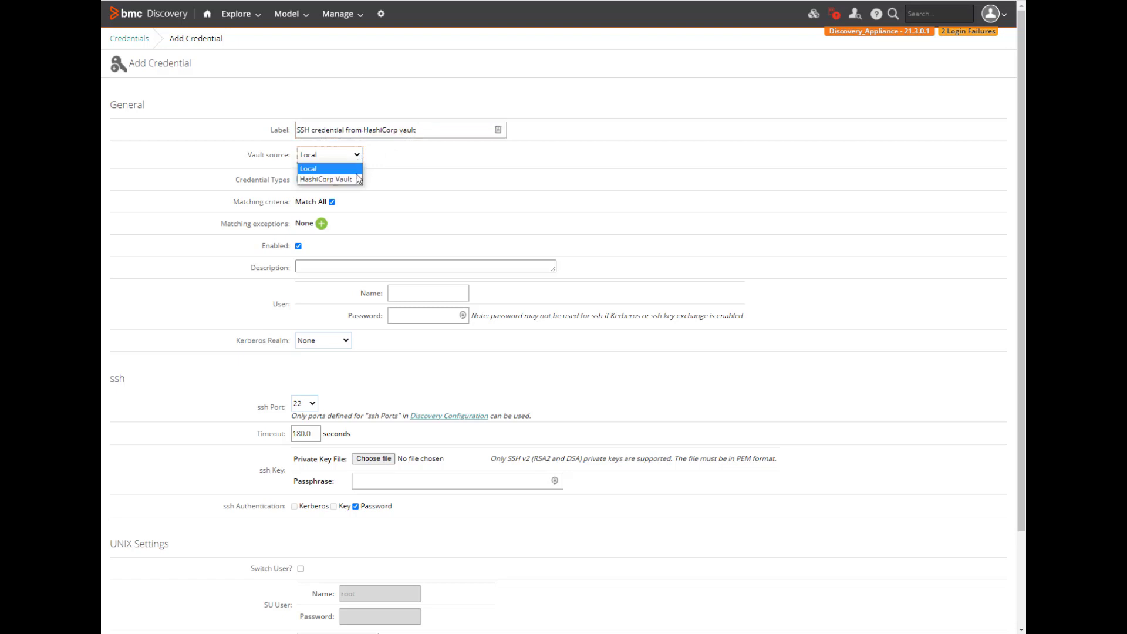
pyautogui.click(324, 180)
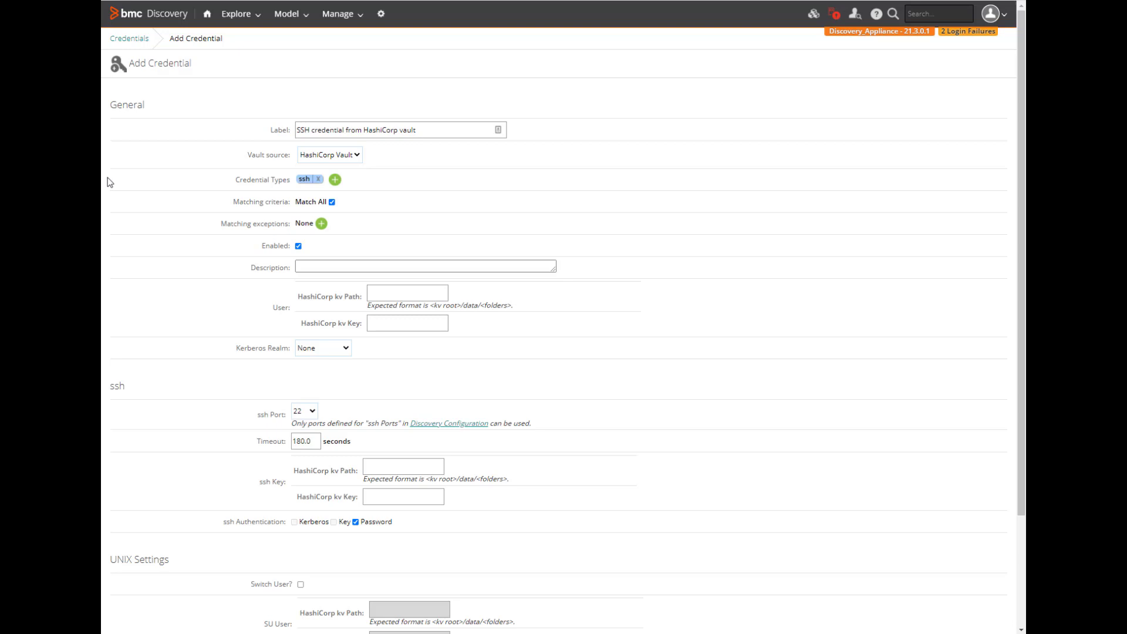
pyautogui.click(424, 266)
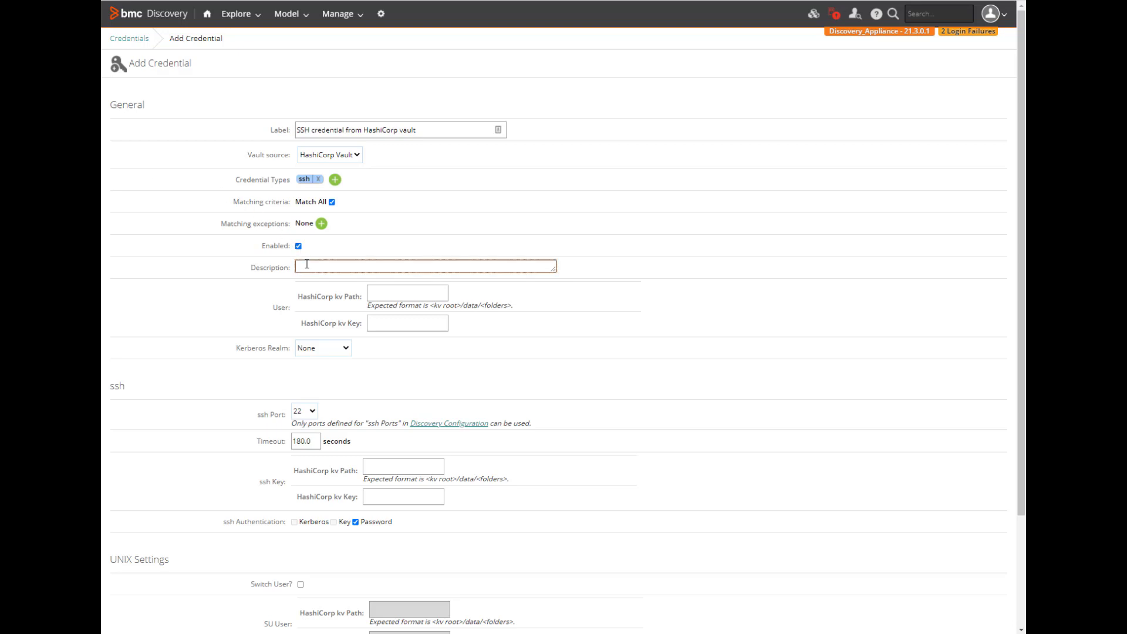
pyautogui.write('SSH credential from HashiCorp vault')
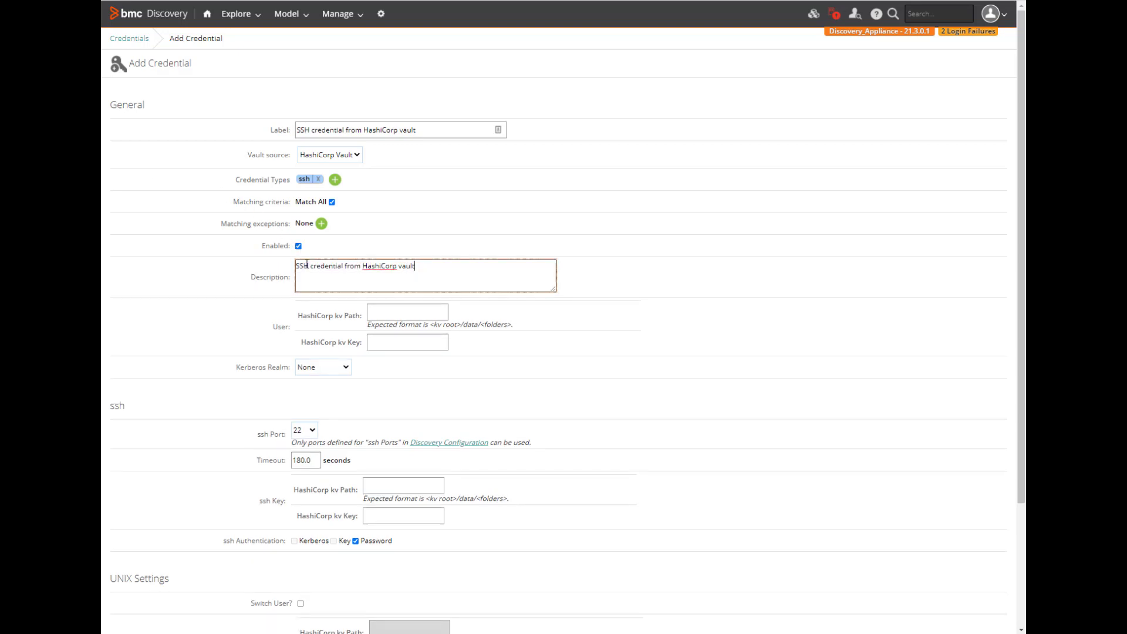
pyautogui.click(407, 311)
pyautogui.write('kv/data/qa/vl-tlv-bcm-qa')
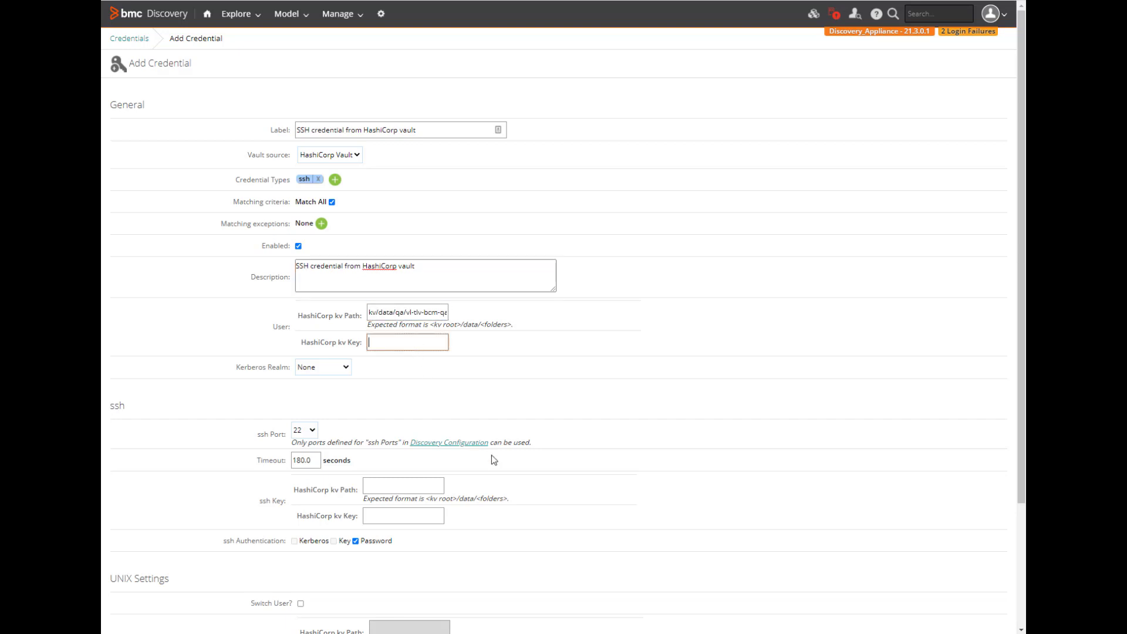
pyautogui.write('roo')
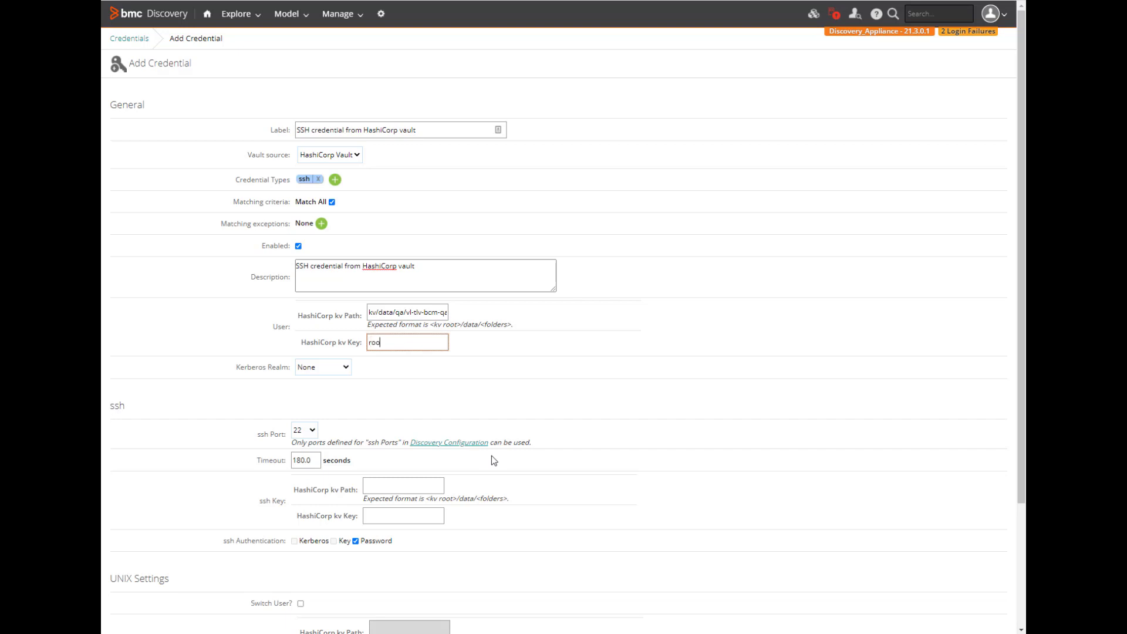
pyautogui.write('t')
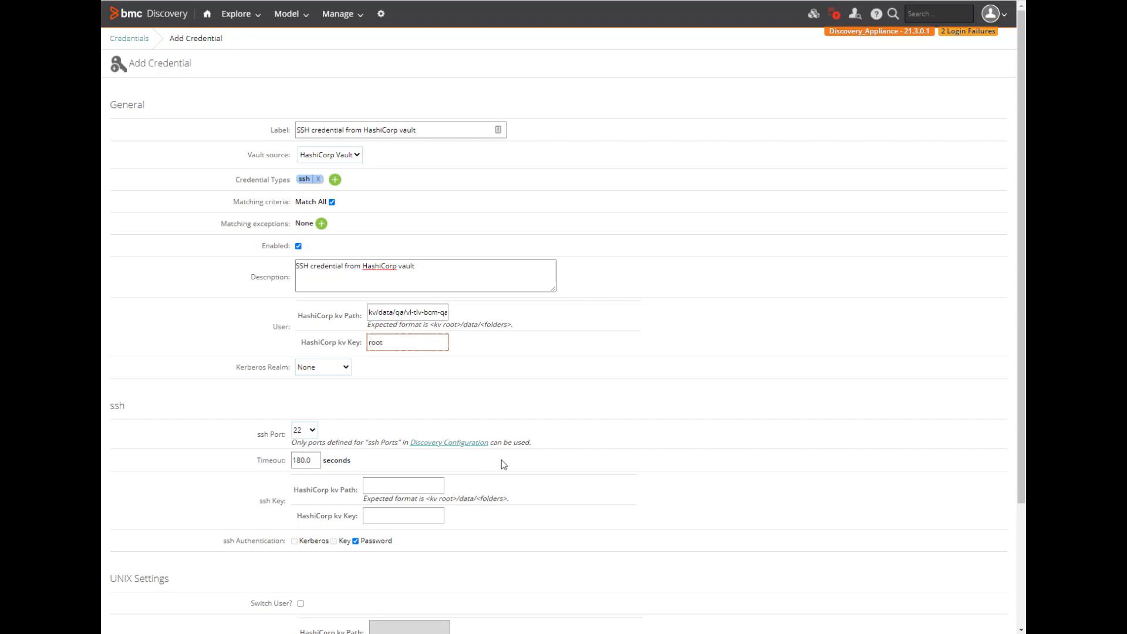
pyautogui.moveTo(917, 534)
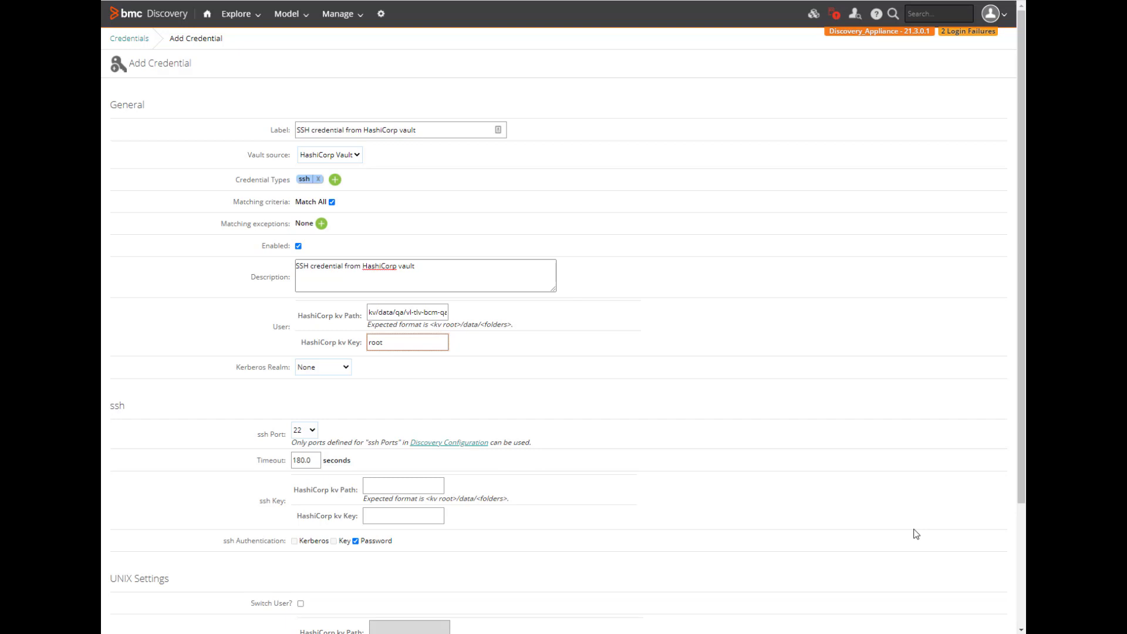
# Step: Apply the SSH credential form so the credential joins the credentials list
pyautogui.scroll(-3)
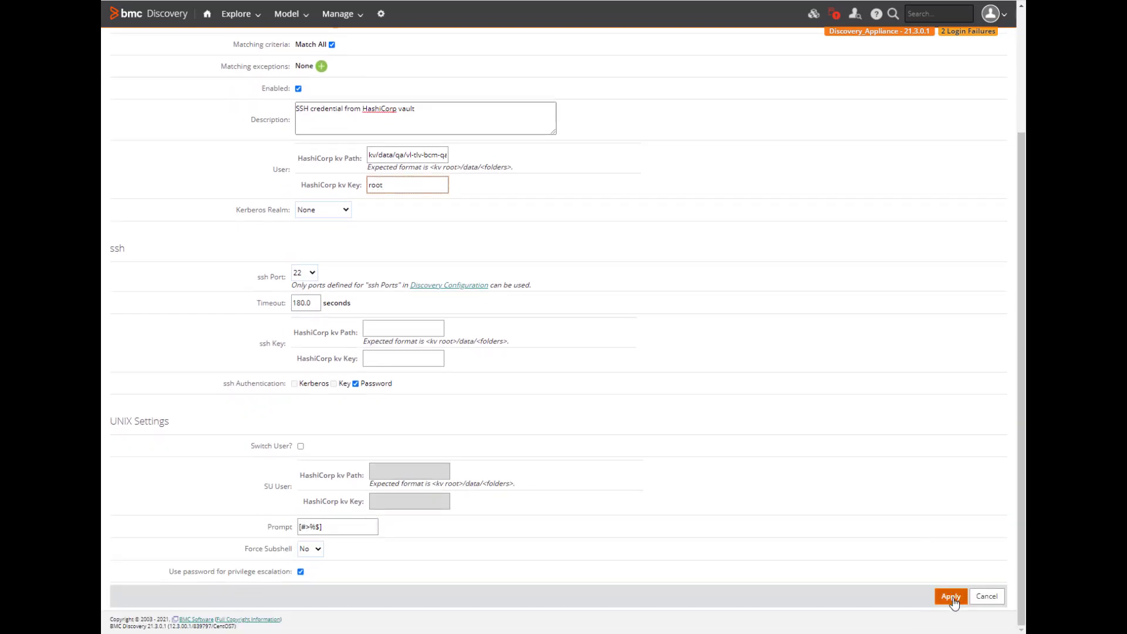
pyautogui.click(951, 596)
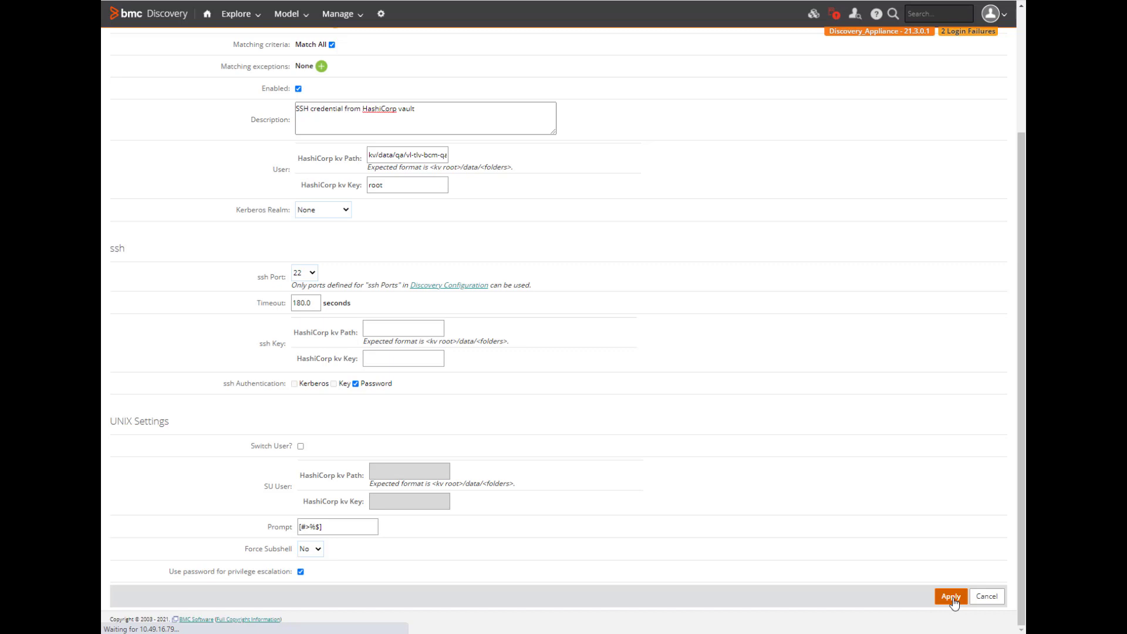
pyautogui.click(951, 596)
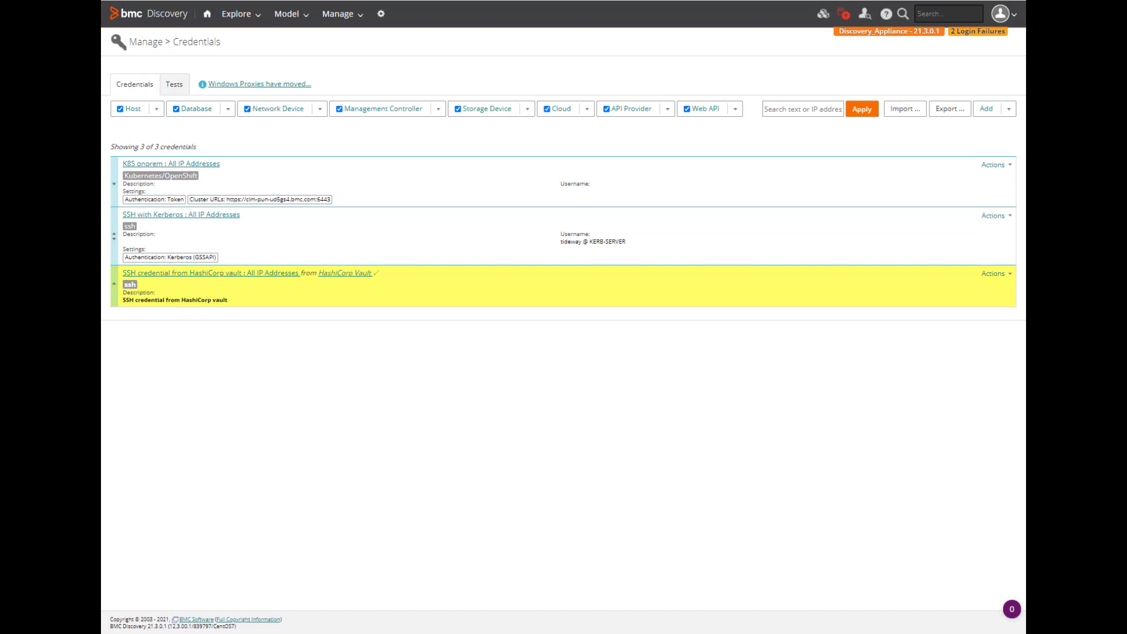
# Step: Test the HashiCorp Vault SSH credential against 10.64.192.45 from its Actions menu
pyautogui.click(994, 273)
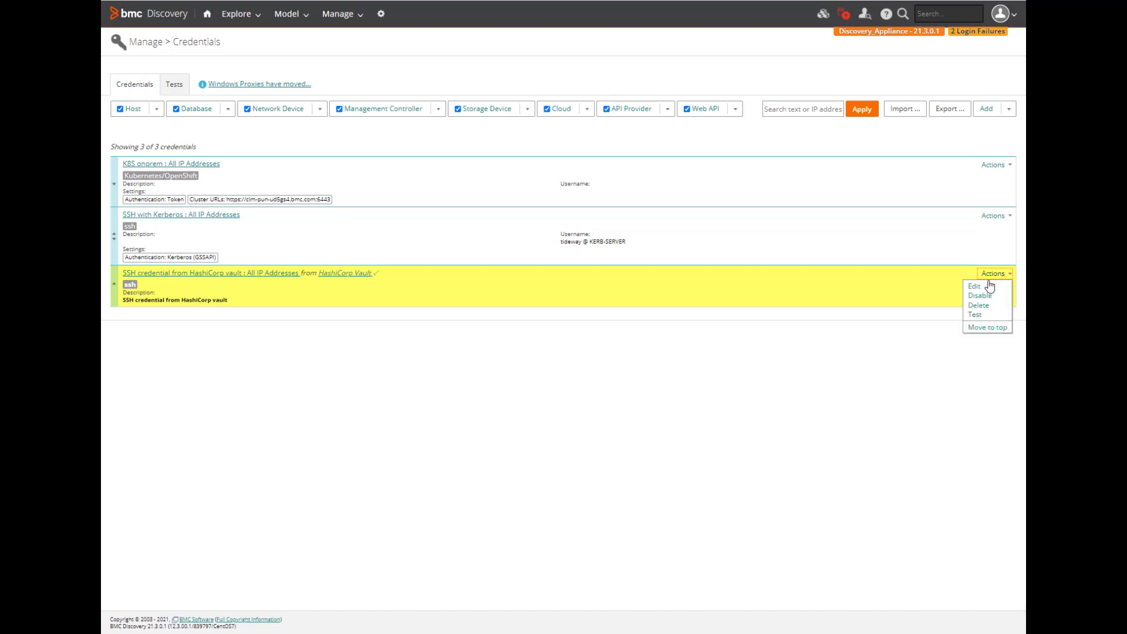
pyautogui.click(974, 314)
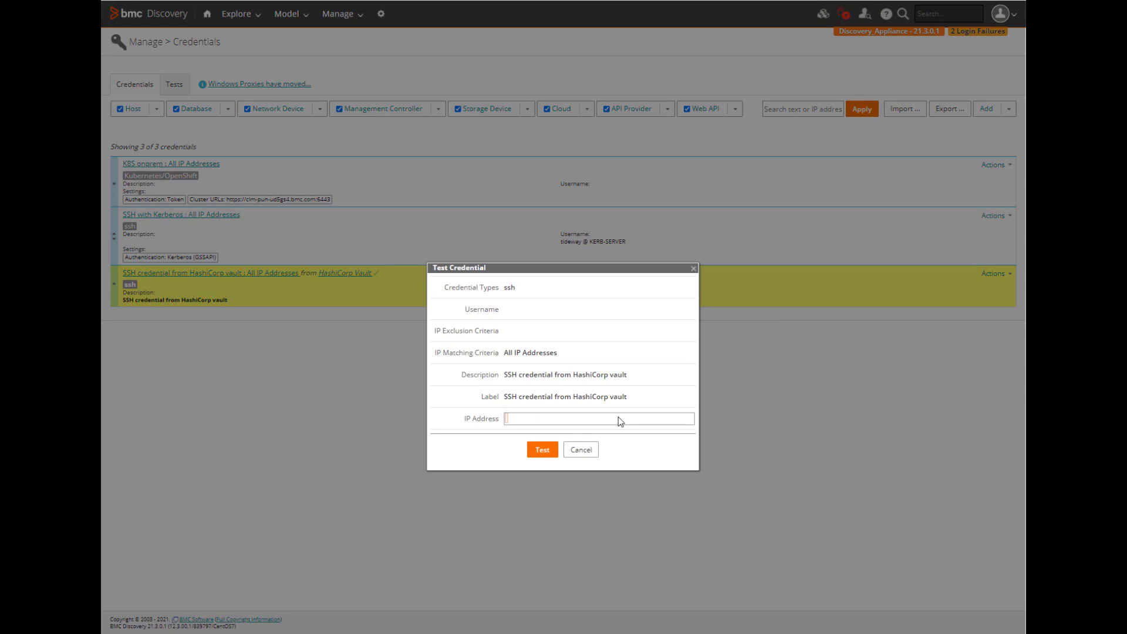
pyautogui.write('10.64.192.45')
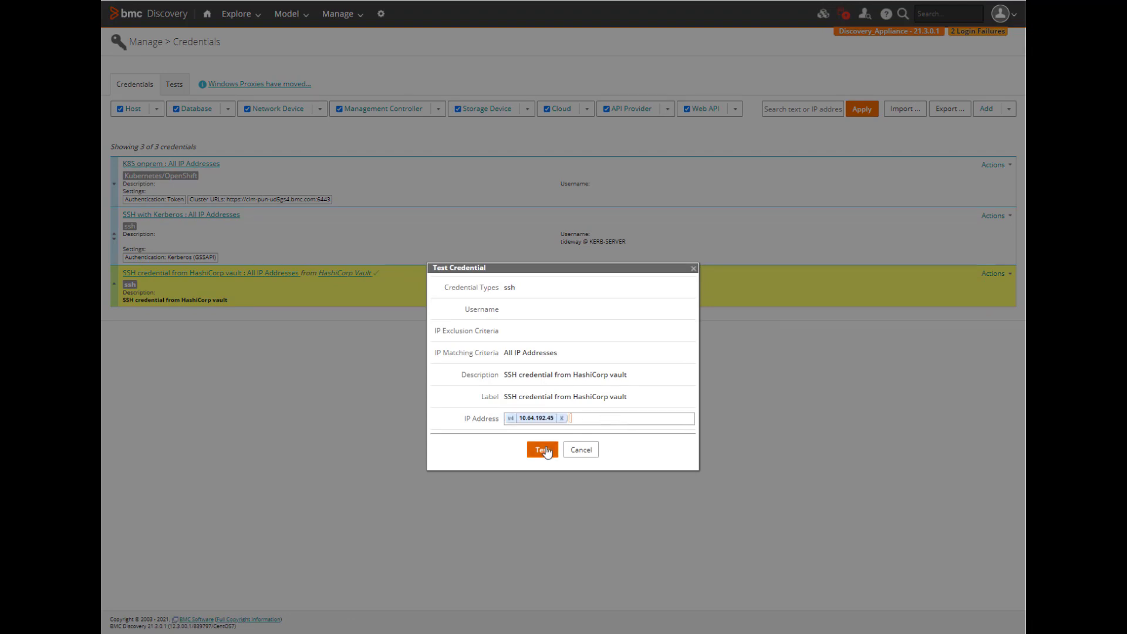
pyautogui.click(542, 449)
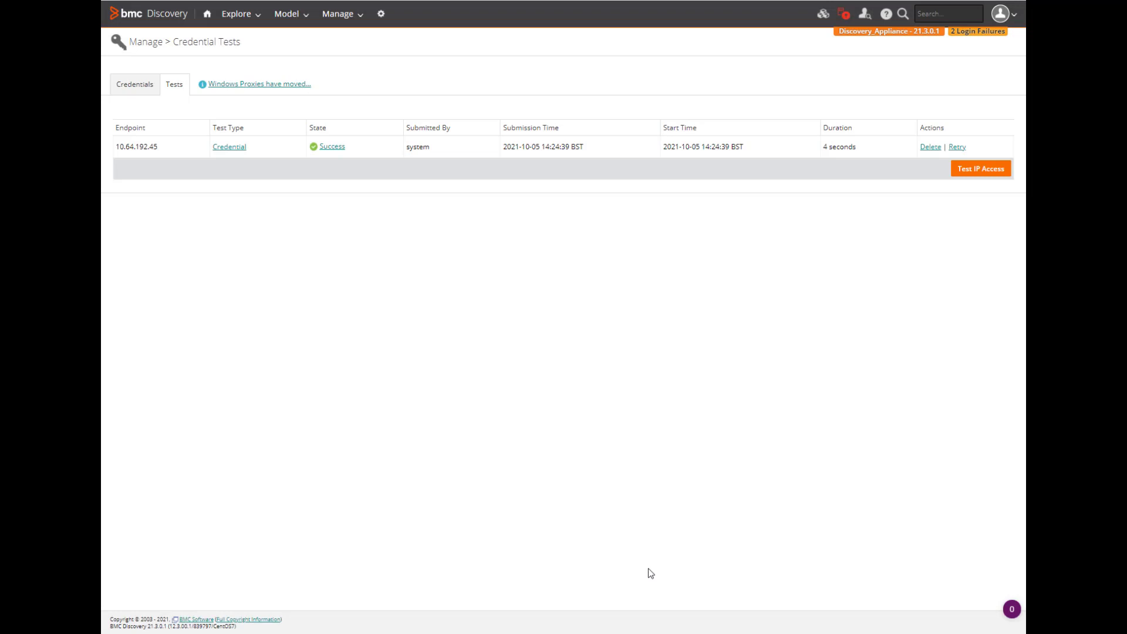
pyautogui.moveTo(337, 14)
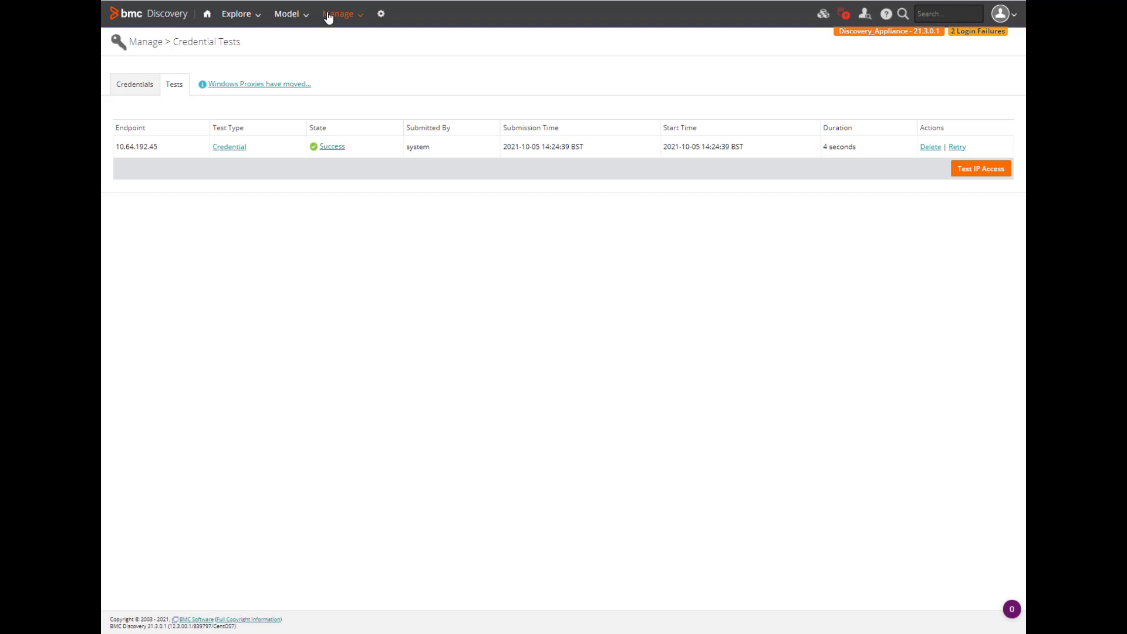
# Step: Start a discovery run 'SSH with HashiCorp credential' on 10.64.192.45 and view Recent Runs
pyautogui.click(339, 13)
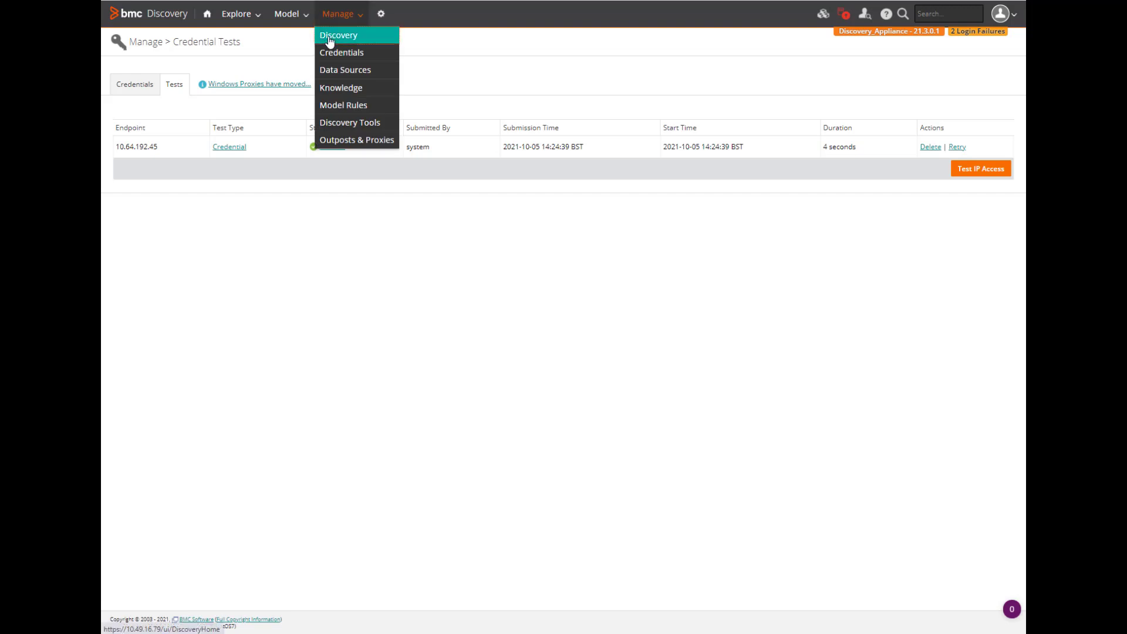
pyautogui.click(339, 35)
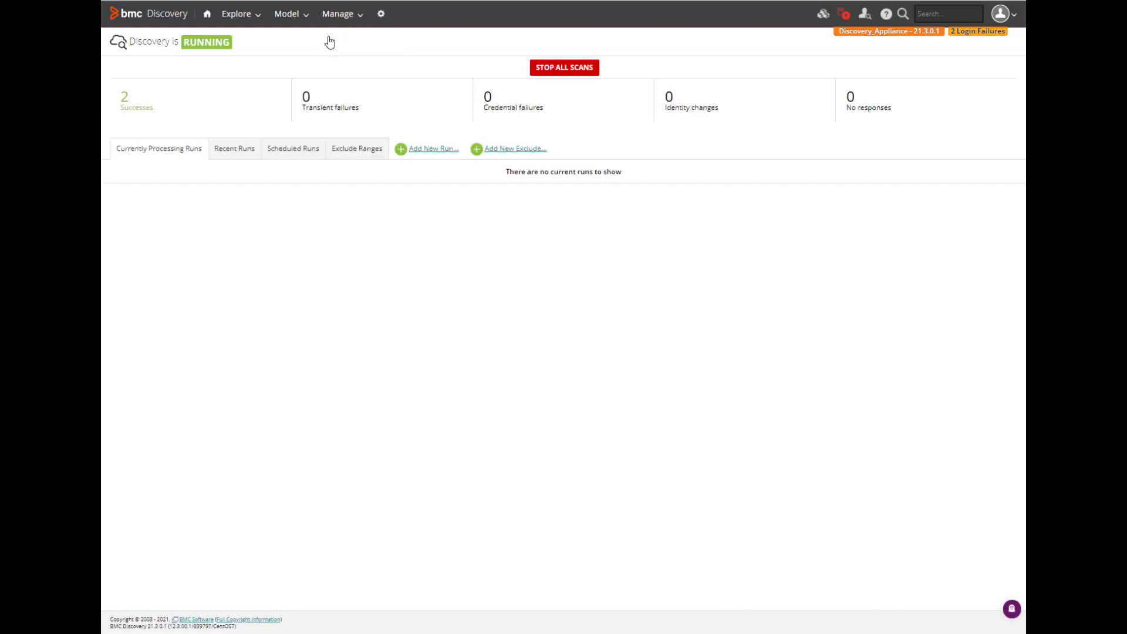
pyautogui.click(432, 148)
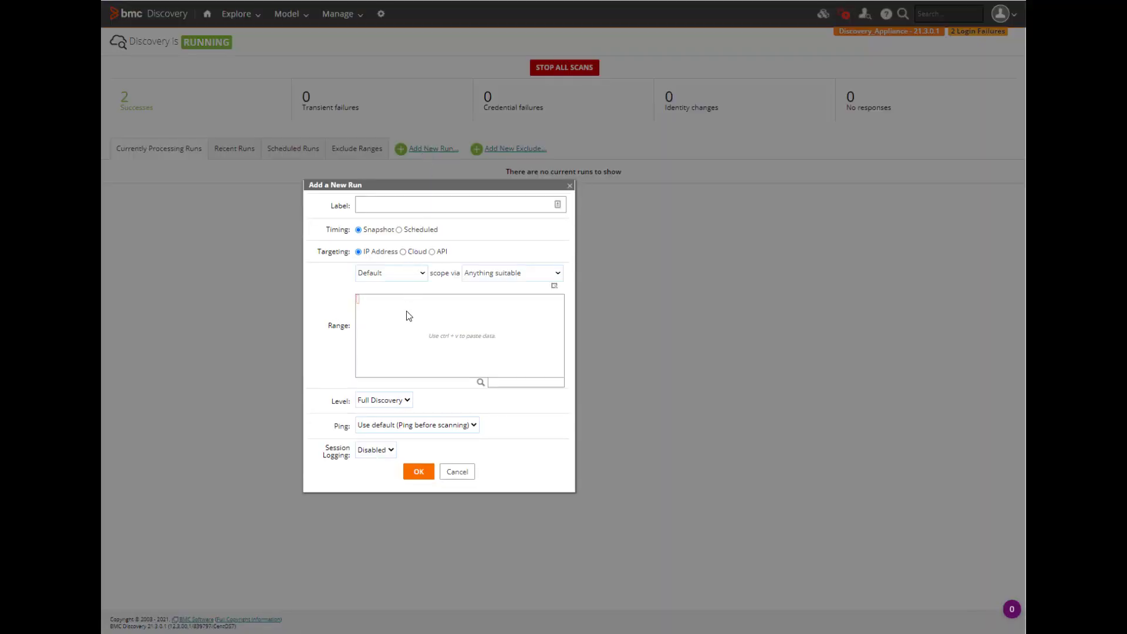
pyautogui.write('10.64.192.45')
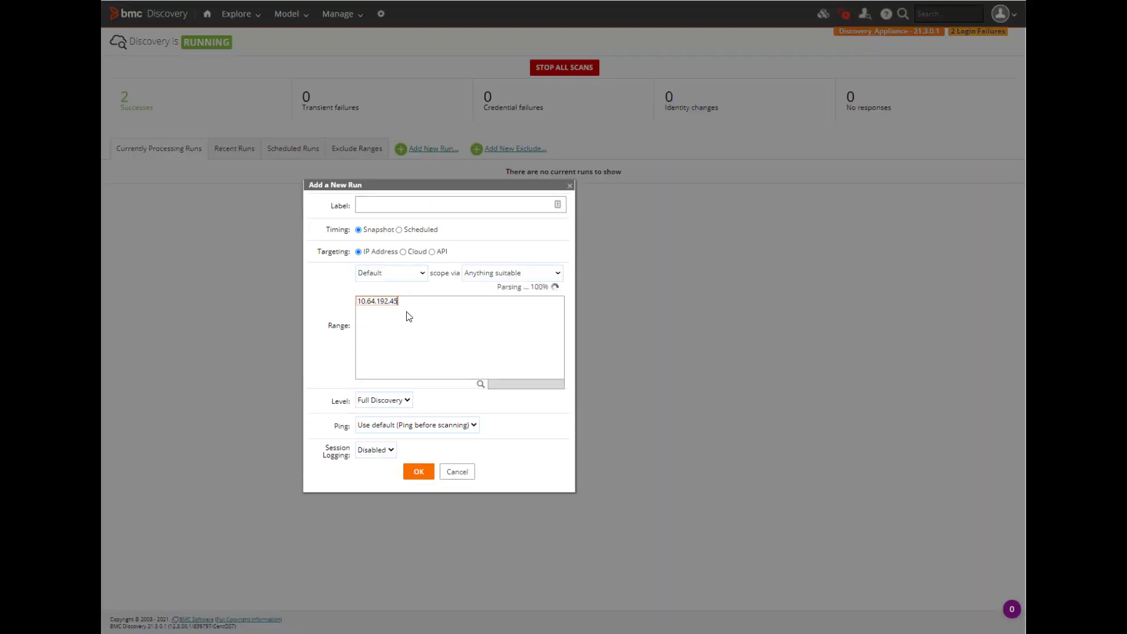
pyautogui.click(418, 471)
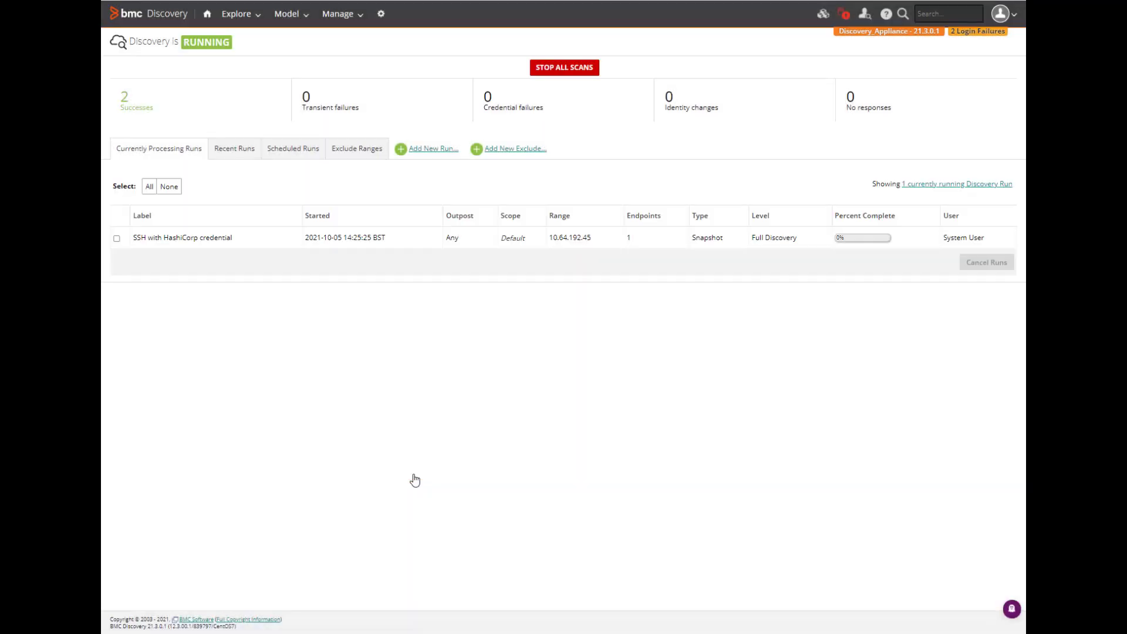
pyautogui.click(234, 148)
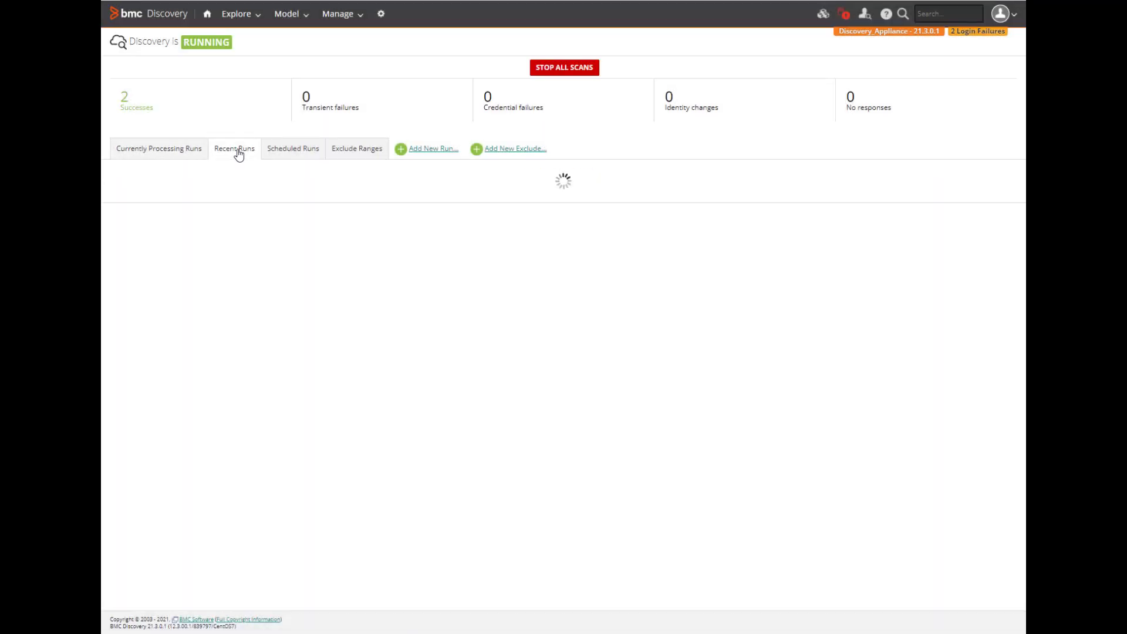
# Step: Open the run's Discovery Access for 10.64.192.45, then the inferred host vl-tlv-bcm-qa08
pyautogui.click(234, 149)
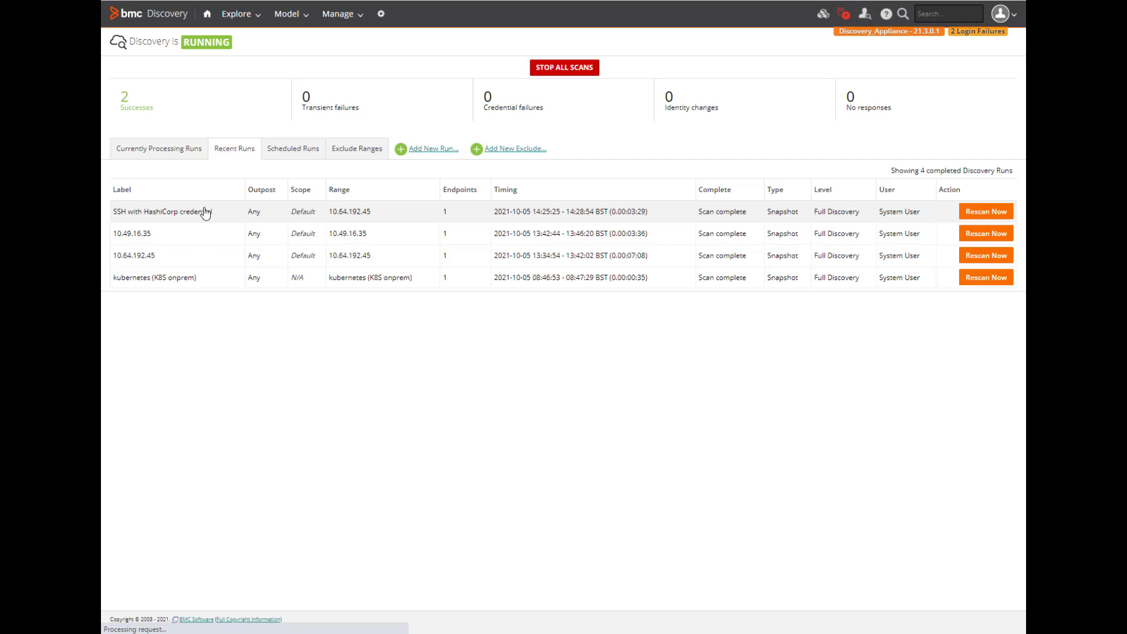
pyautogui.click(160, 211)
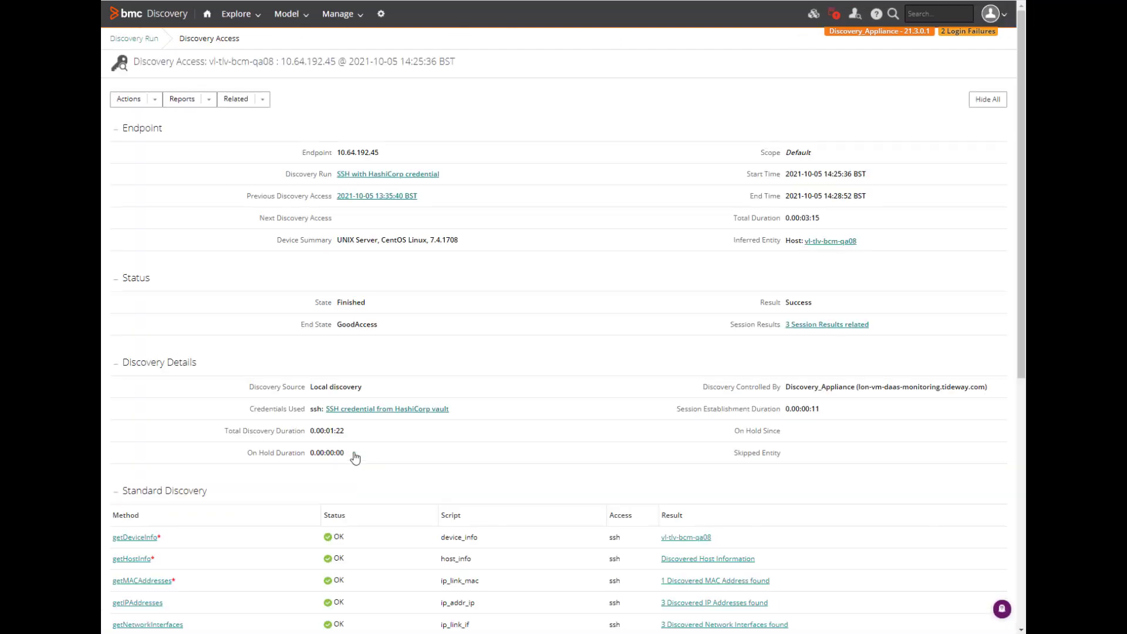
pyautogui.moveTo(831, 241)
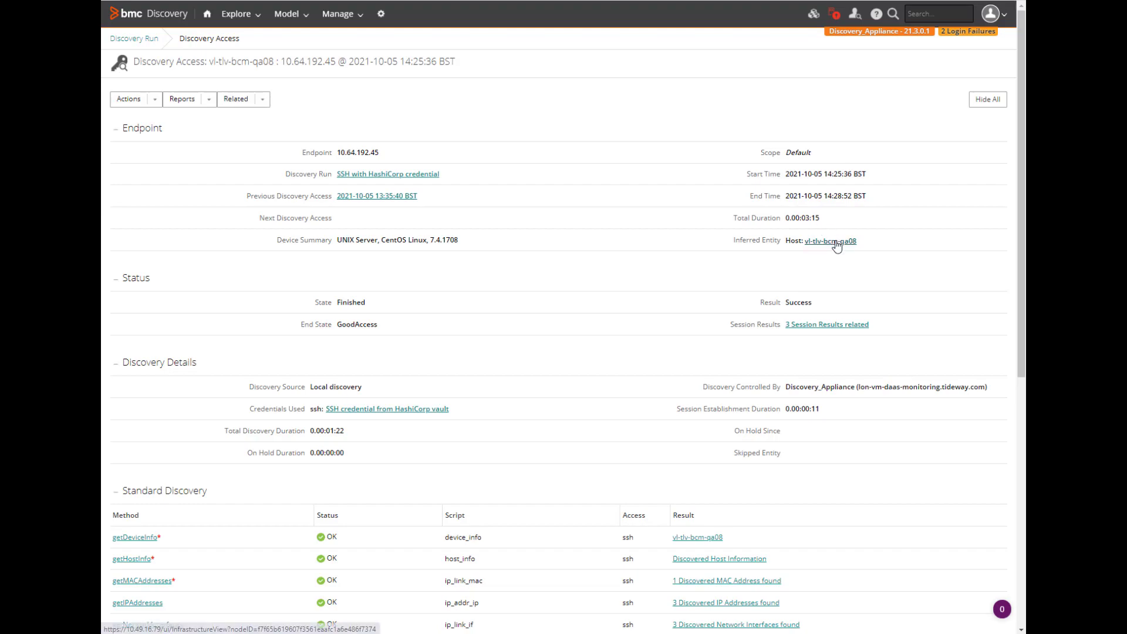
pyautogui.click(830, 241)
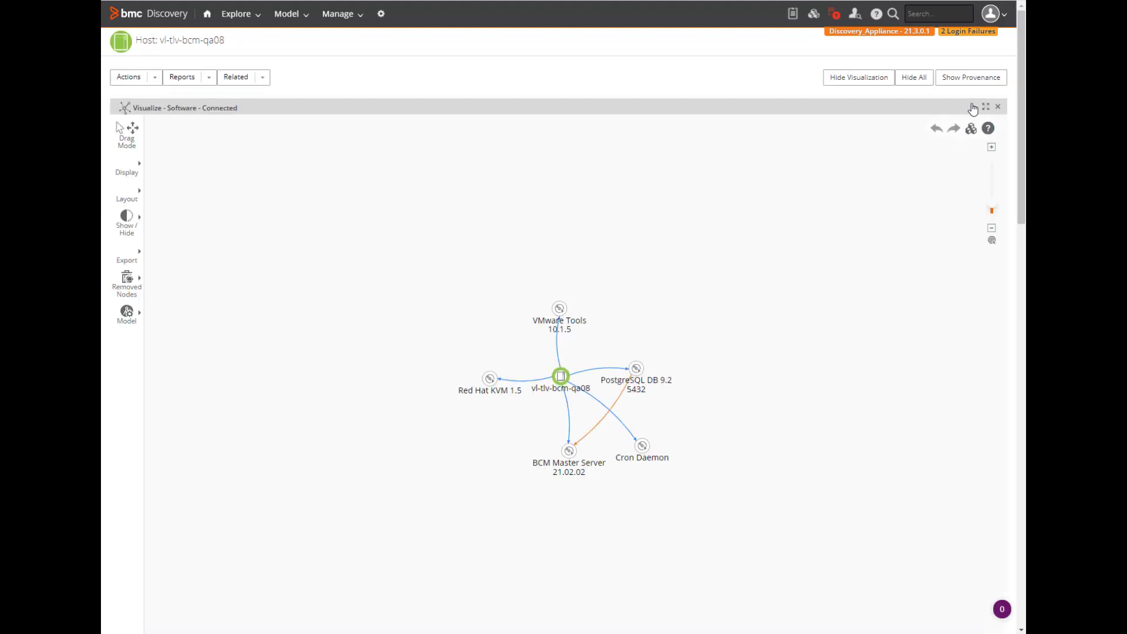